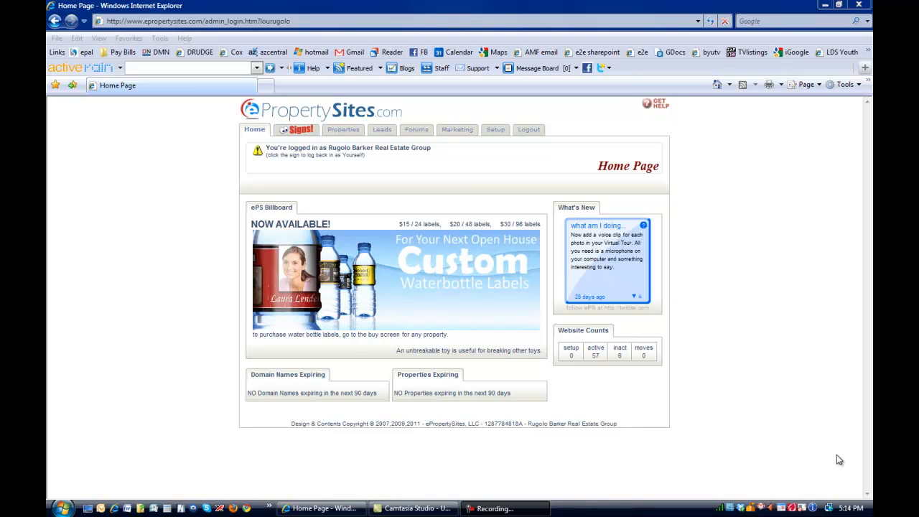
Navigate to the property list and open the CL Poster settings for the Hampton Ave listing
{"action": "right_click", "coordinate": [839, 459]}
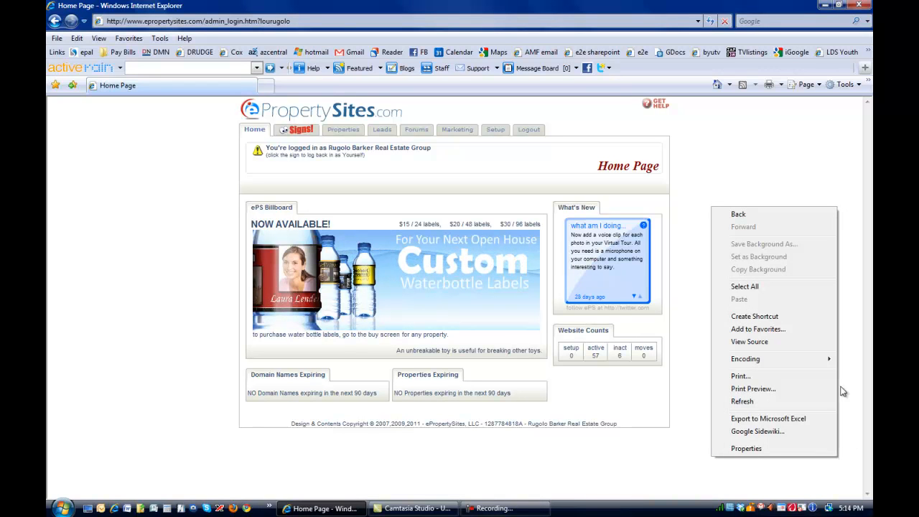
{"action": "left_click", "coordinate": [804, 167]}
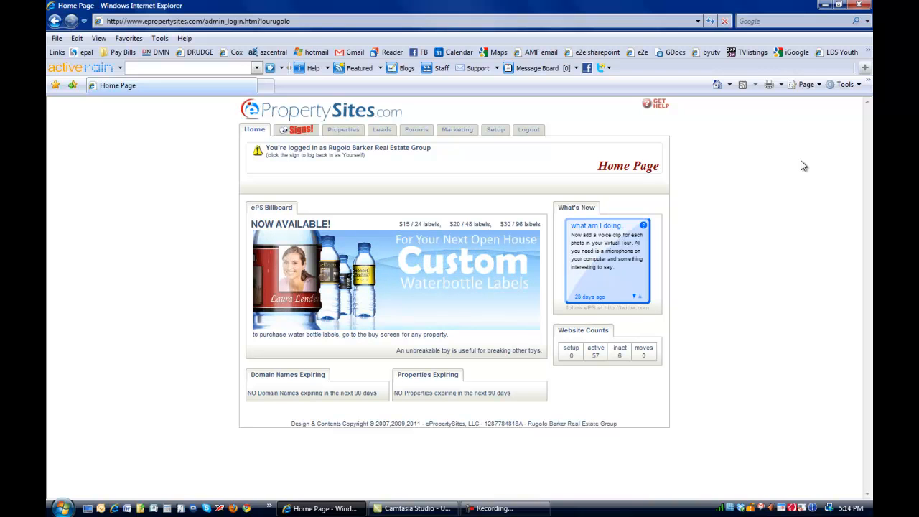
{"action": "mouse_move", "coordinate": [774, 169]}
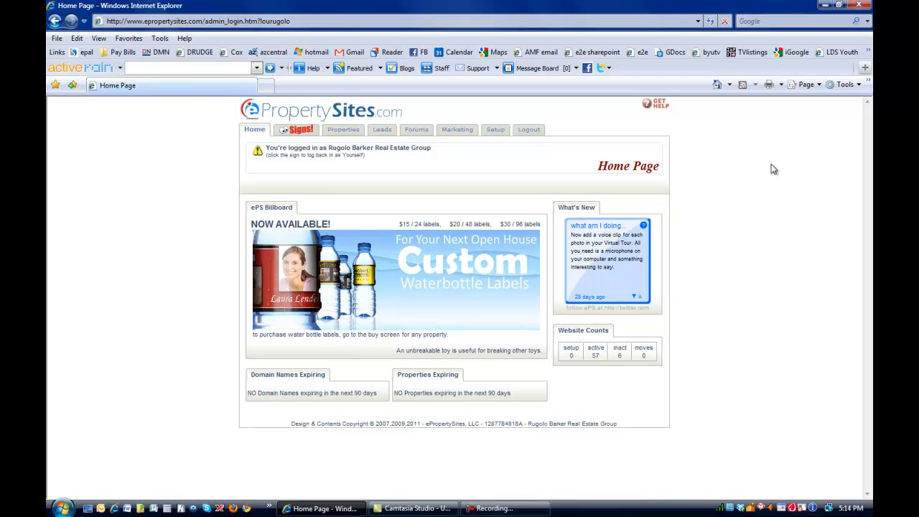
{"action": "mouse_move", "coordinate": [386, 115]}
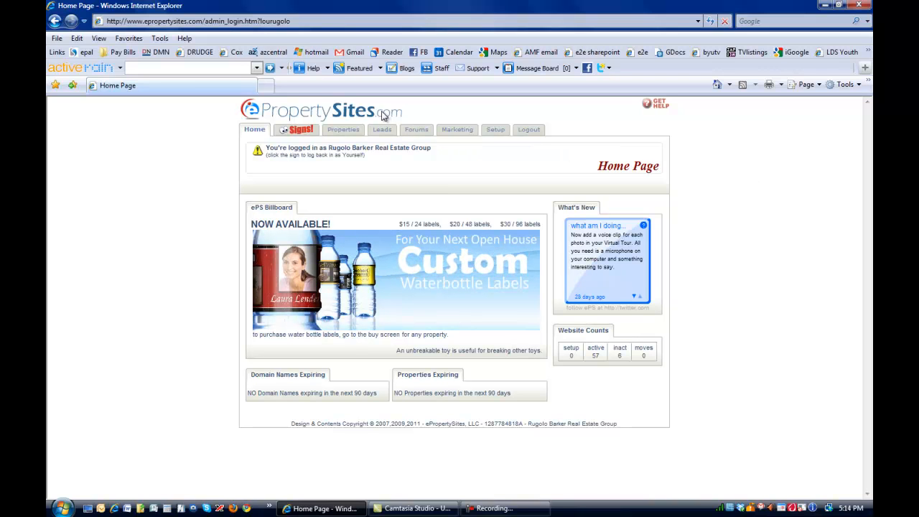
{"action": "left_click", "coordinate": [343, 129]}
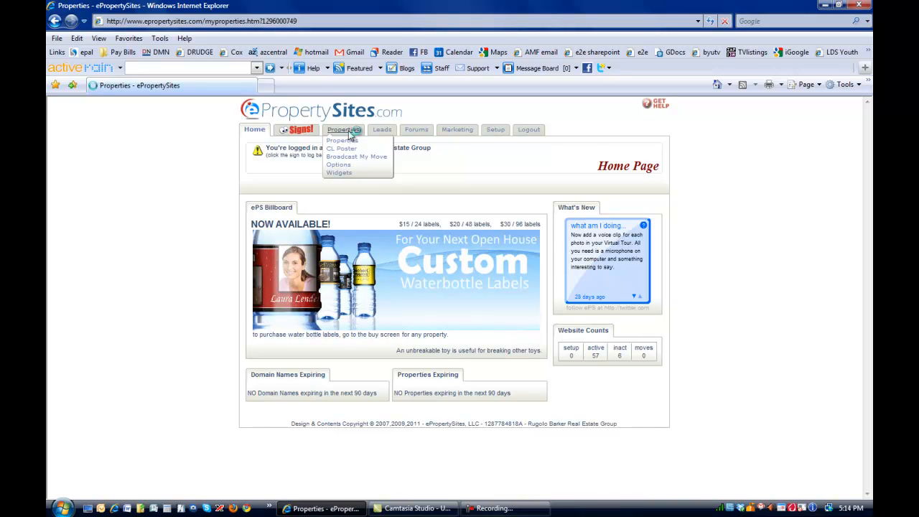
{"action": "left_click", "coordinate": [336, 140]}
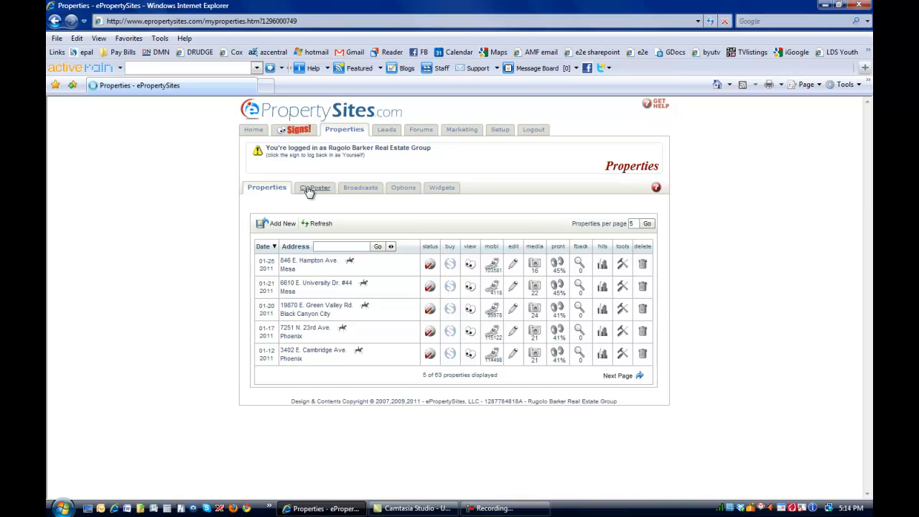
{"action": "left_click", "coordinate": [317, 187]}
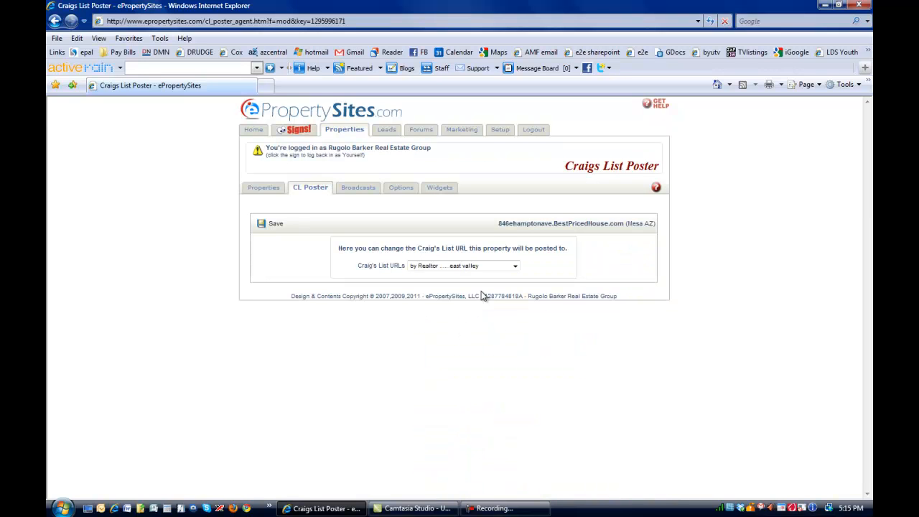
Keep the 'by Realtor … east valley' Craigslist area and save the setting
{"action": "left_click", "coordinate": [515, 266]}
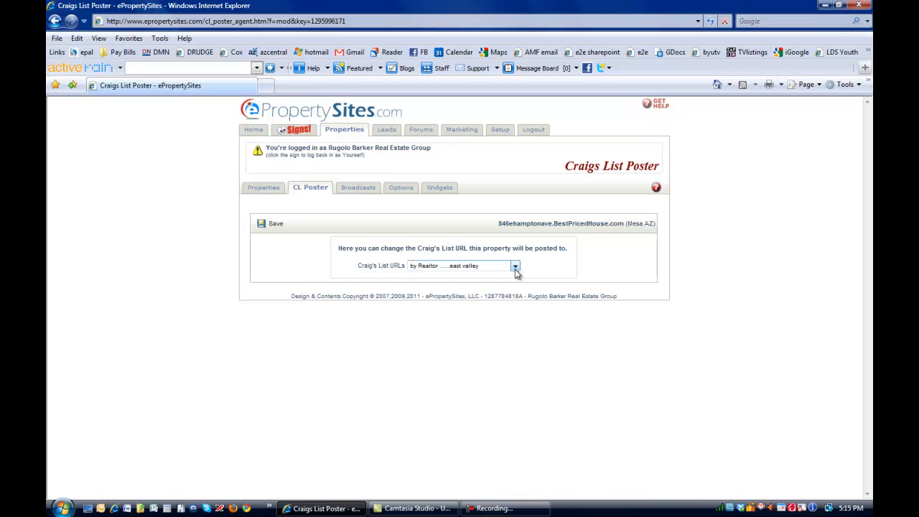
{"action": "mouse_move", "coordinate": [516, 273]}
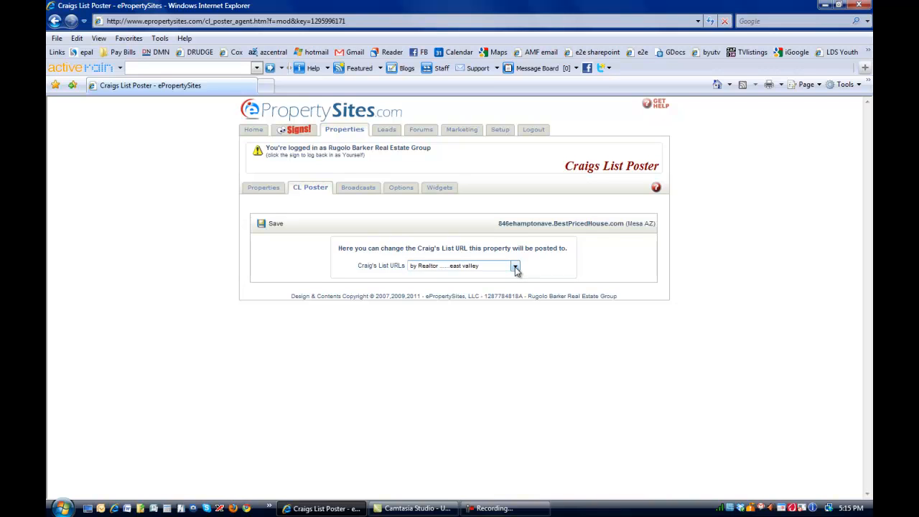
{"action": "left_click", "coordinate": [514, 264]}
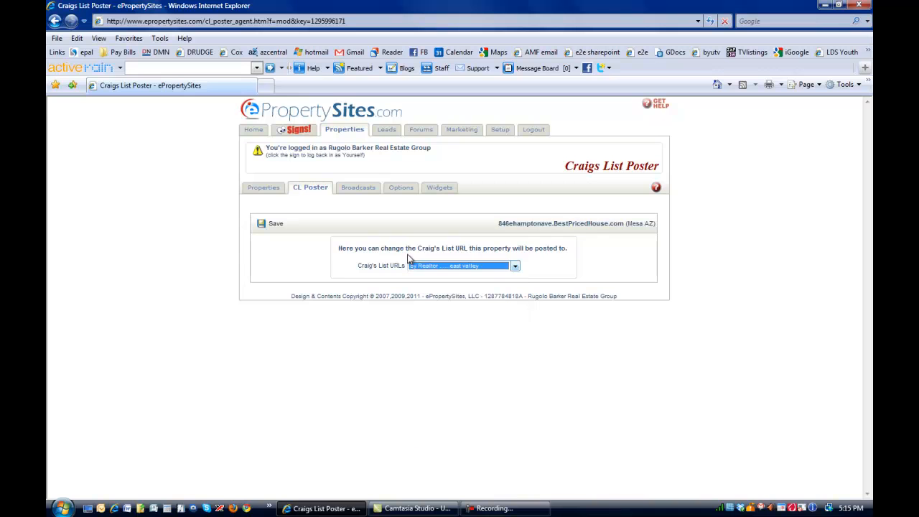
{"action": "left_click", "coordinate": [276, 225]}
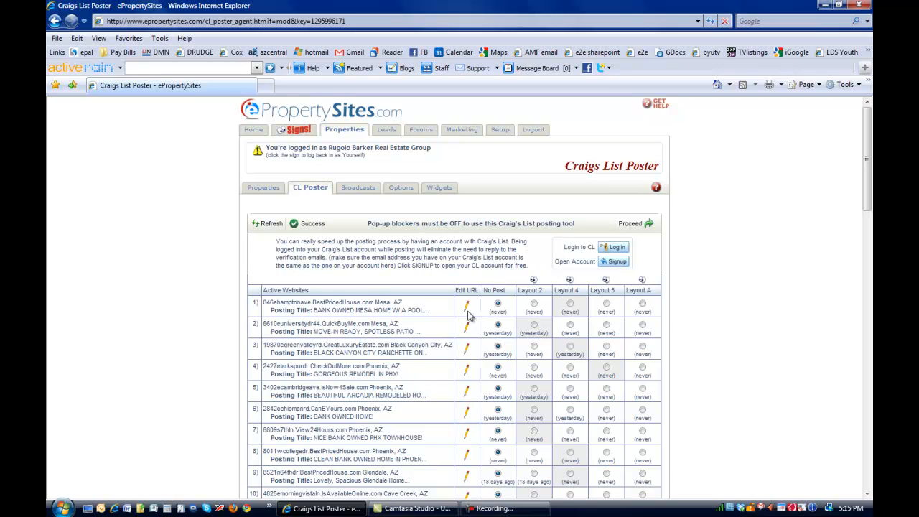
{"action": "mouse_move", "coordinate": [526, 238]}
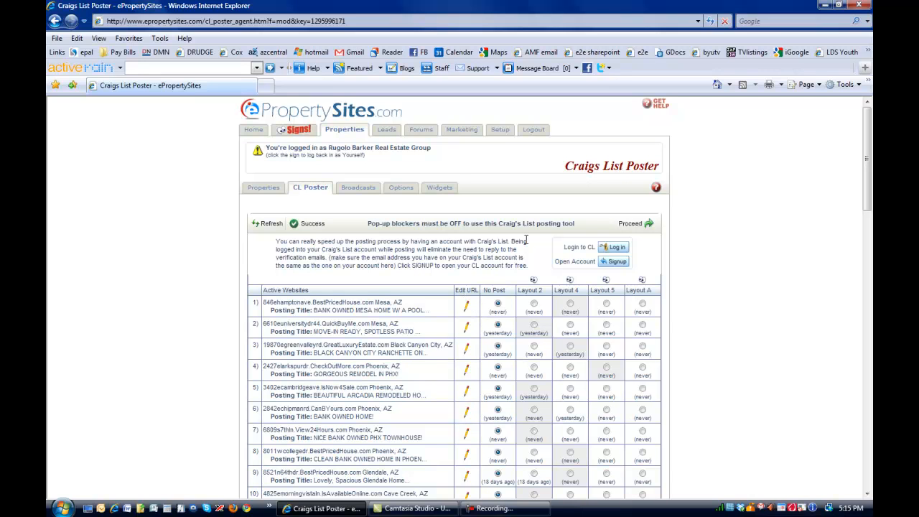
{"action": "mouse_move", "coordinate": [615, 247]}
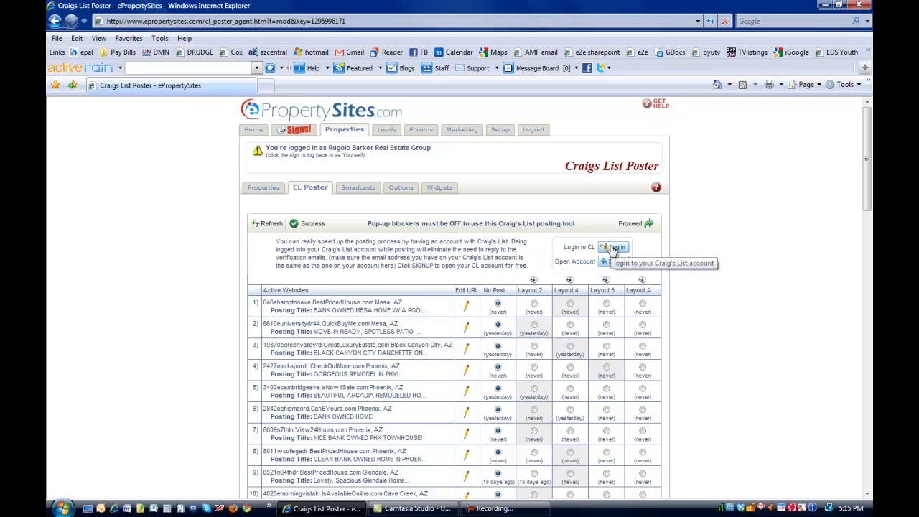
Bring up the craigslist account log-in window via the Login button
{"action": "left_click", "coordinate": [615, 247]}
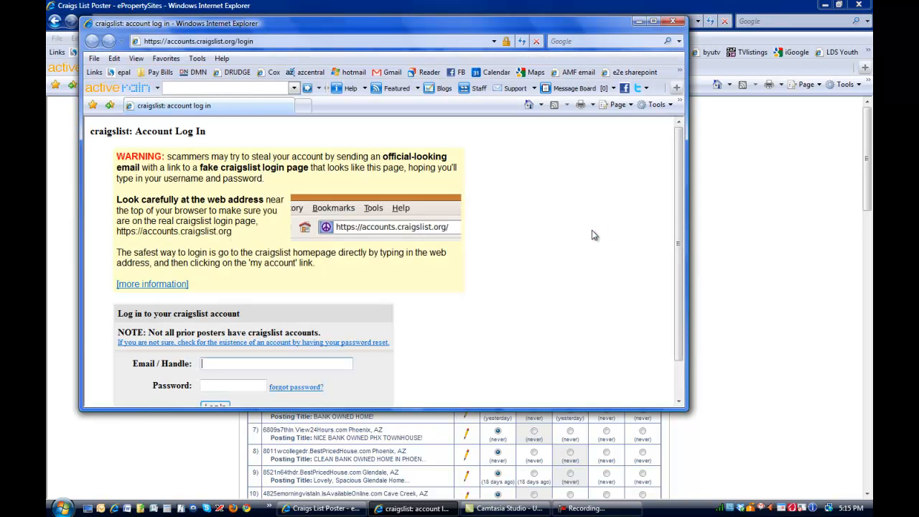
{"action": "scroll", "scroll_direction": "down", "scroll_amount": 3}
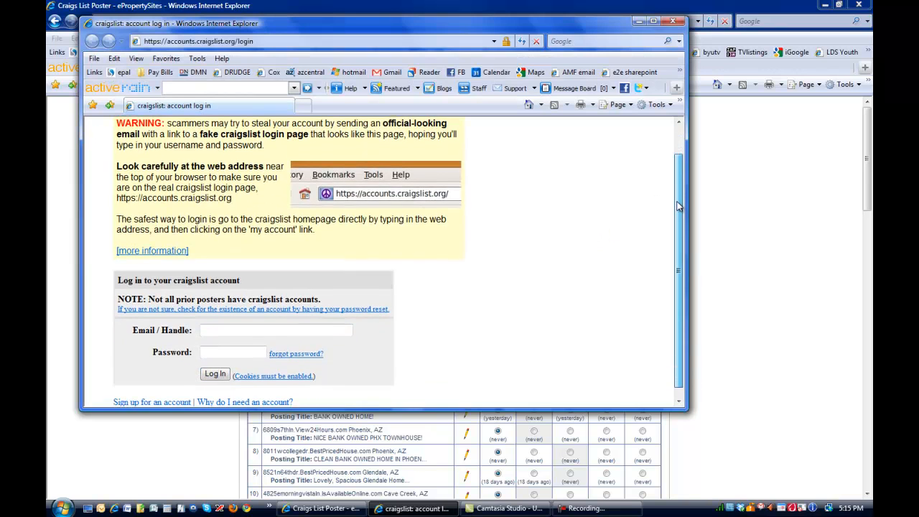
{"action": "scroll", "scroll_direction": "down", "scroll_amount": 3}
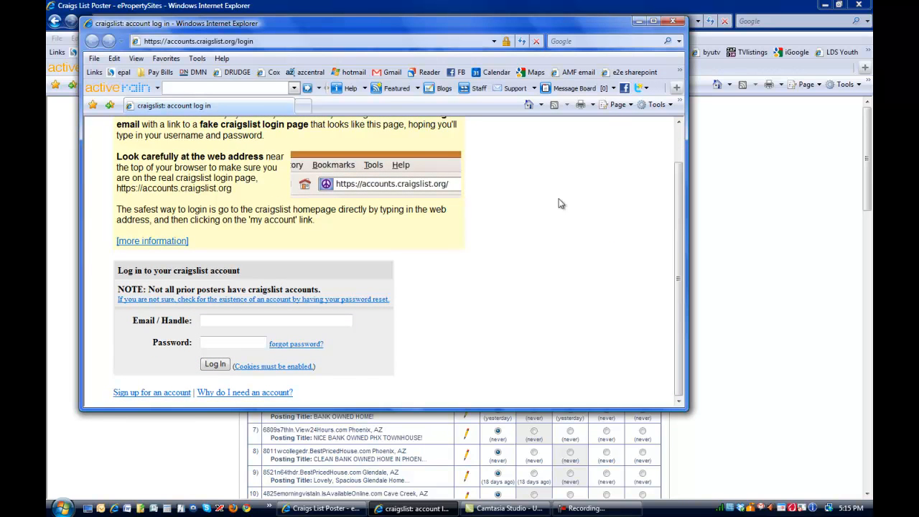
{"action": "left_click", "coordinate": [250, 321]}
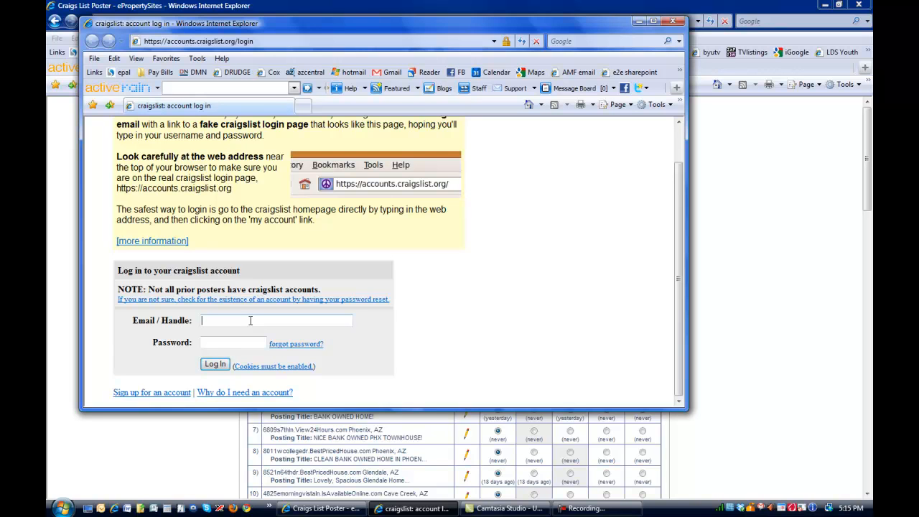
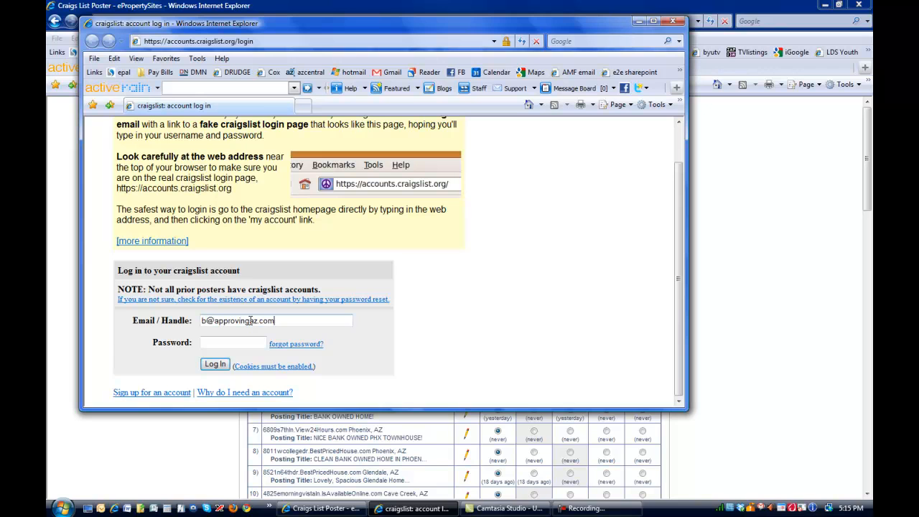
{"action": "type", "text": "••••"}
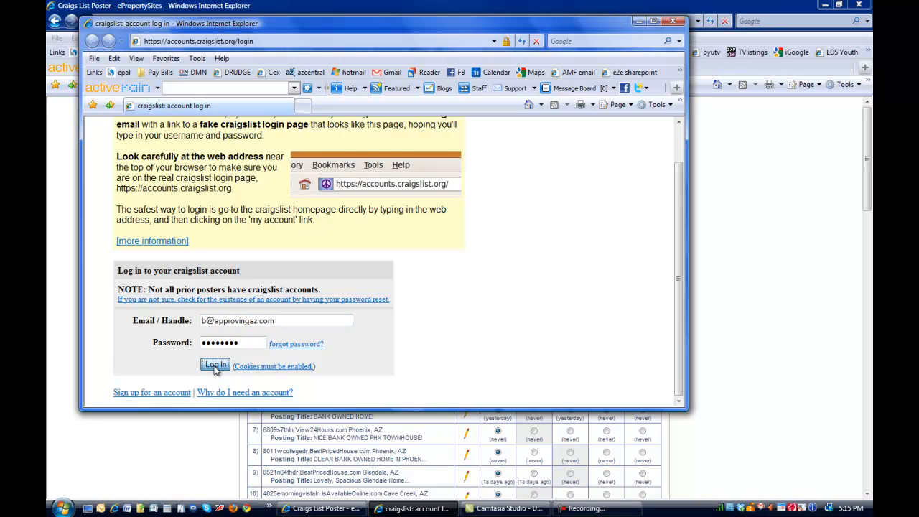
{"action": "left_click", "coordinate": [216, 365]}
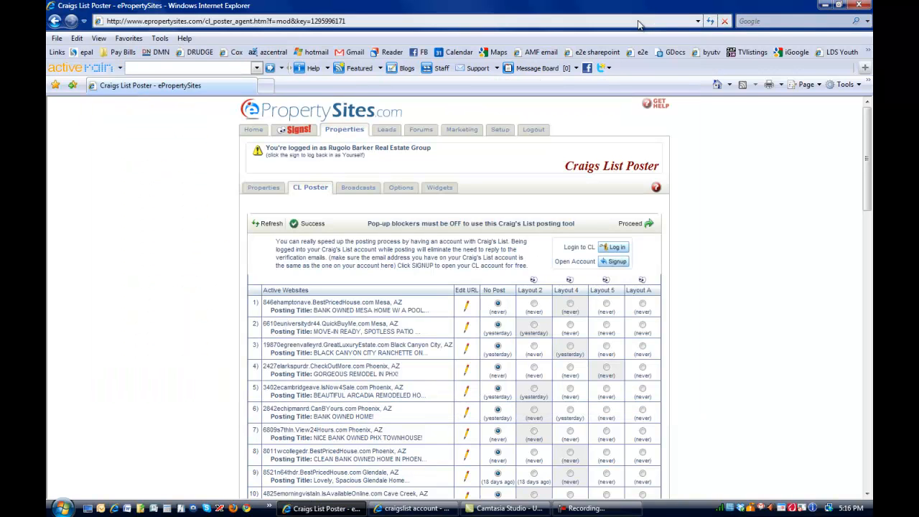
{"action": "mouse_move", "coordinate": [768, 175]}
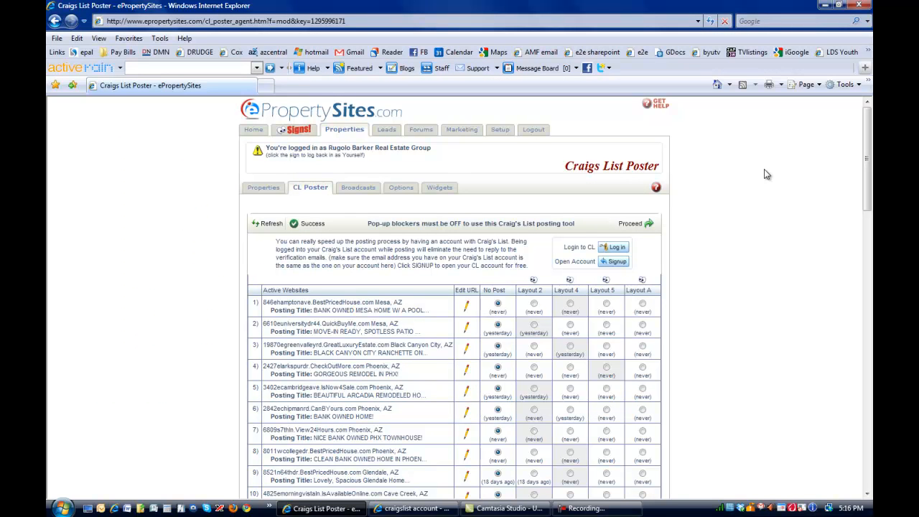
Select an ad layout for a listing, previewing the Layout 2 and Layout 5 samples
{"action": "scroll", "scroll_direction": "down", "scroll_amount": 3}
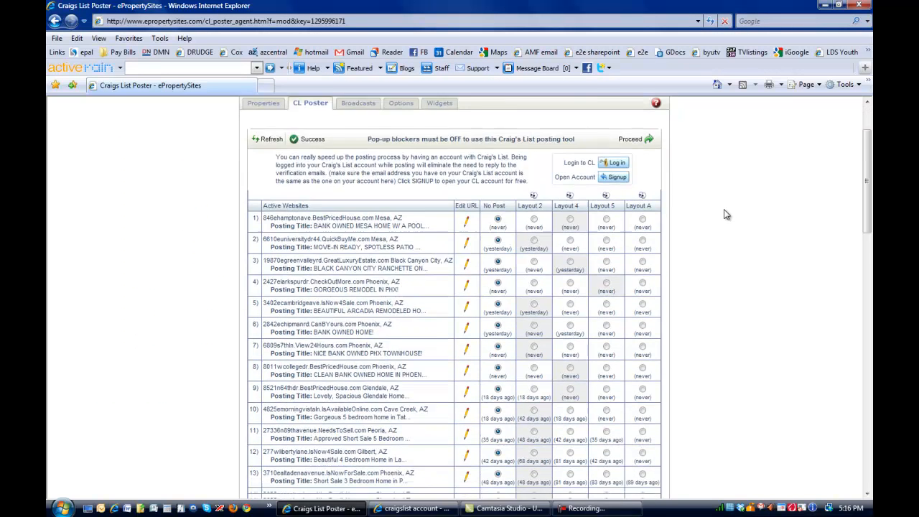
{"action": "scroll", "scroll_direction": "down", "scroll_amount": 3}
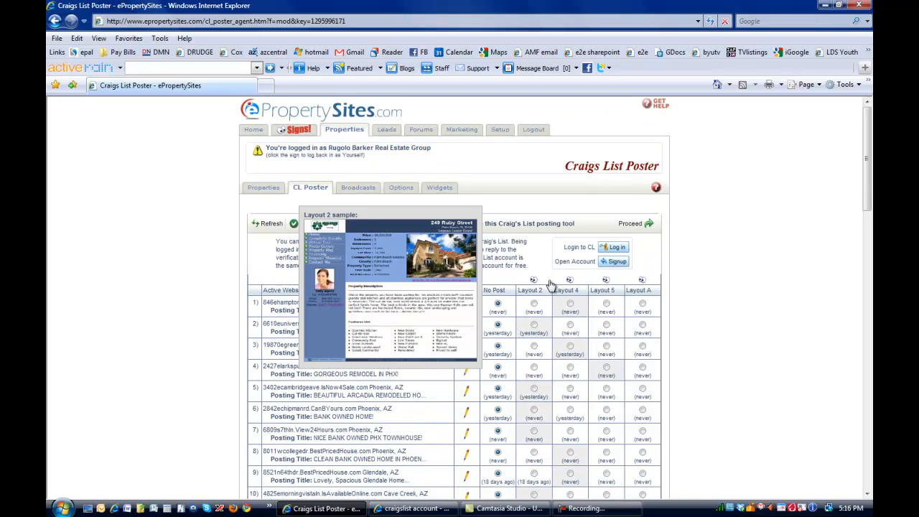
{"action": "left_click", "coordinate": [607, 280]}
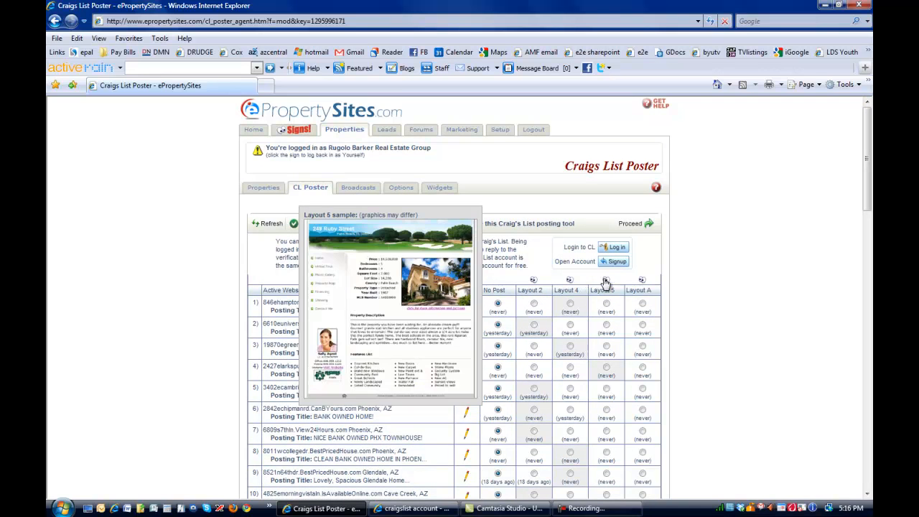
{"action": "mouse_move", "coordinate": [606, 284]}
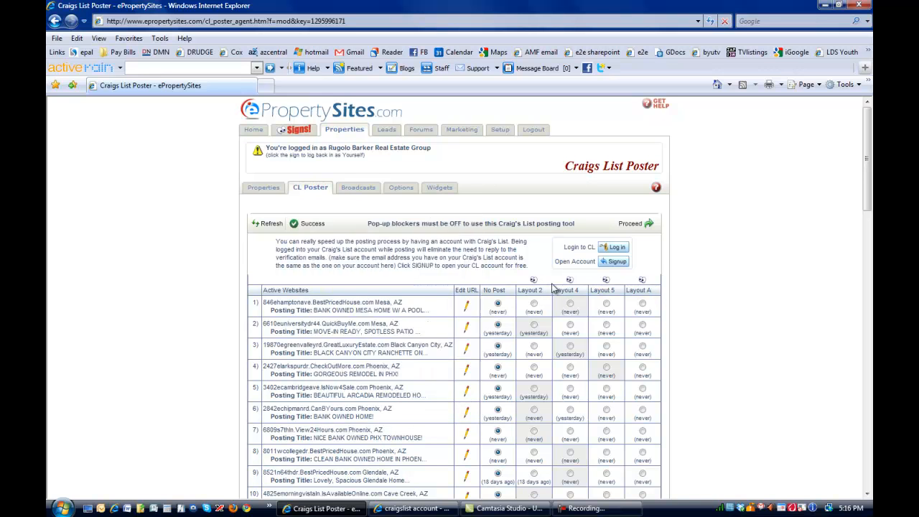
{"action": "mouse_move", "coordinate": [724, 276]}
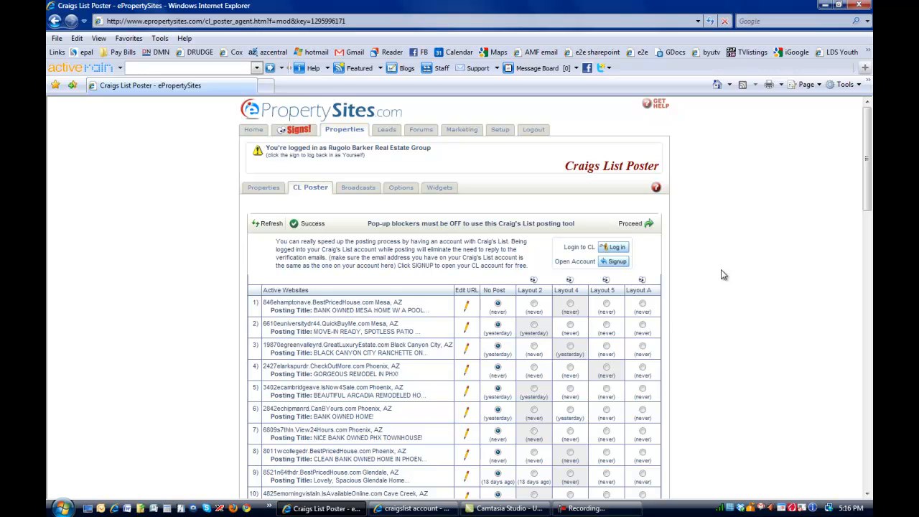
{"action": "mouse_move", "coordinate": [819, 232]}
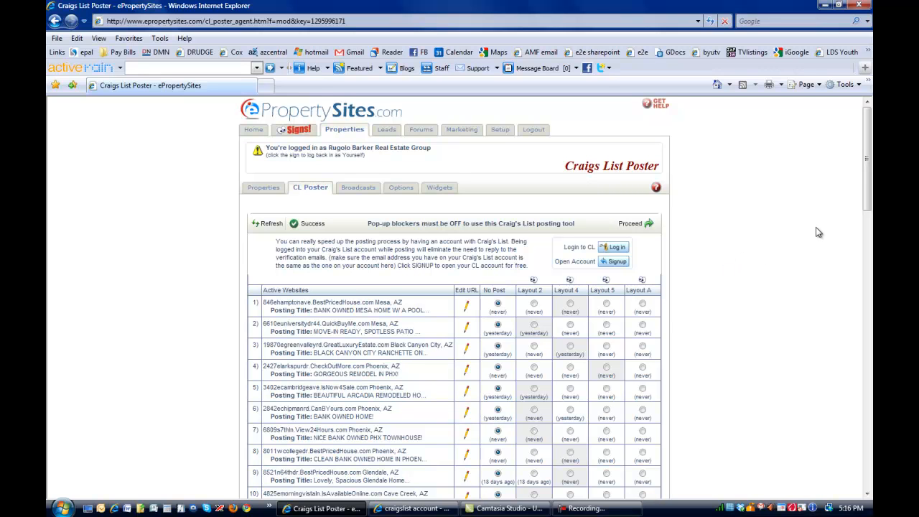
{"action": "mouse_move", "coordinate": [499, 326]}
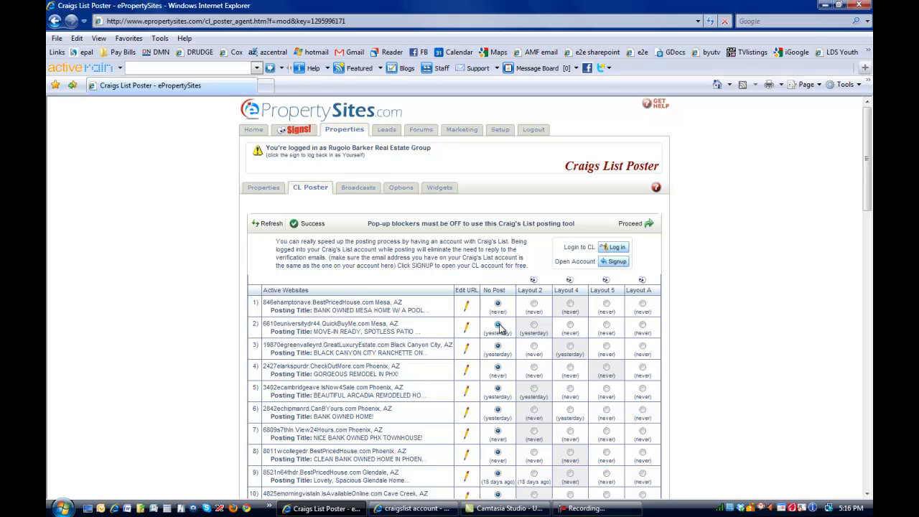
{"action": "mouse_move", "coordinate": [551, 342]}
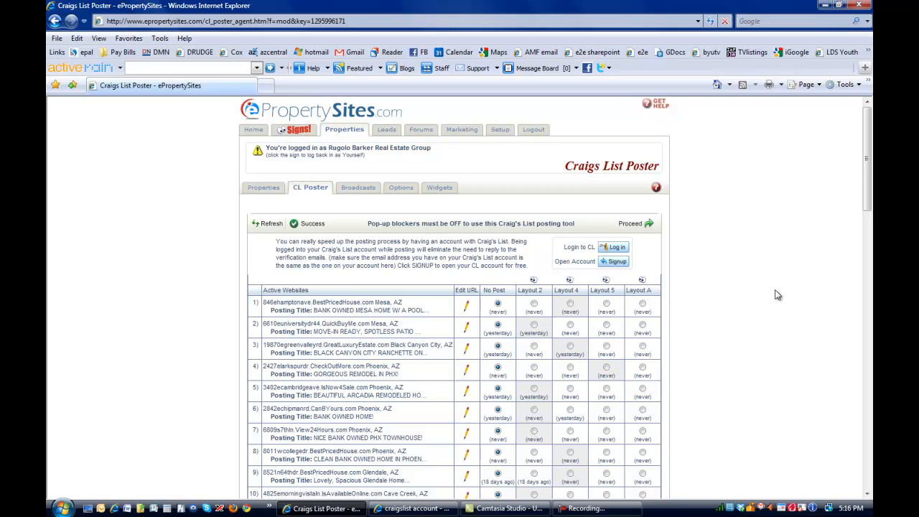
{"action": "mouse_move", "coordinate": [499, 483]}
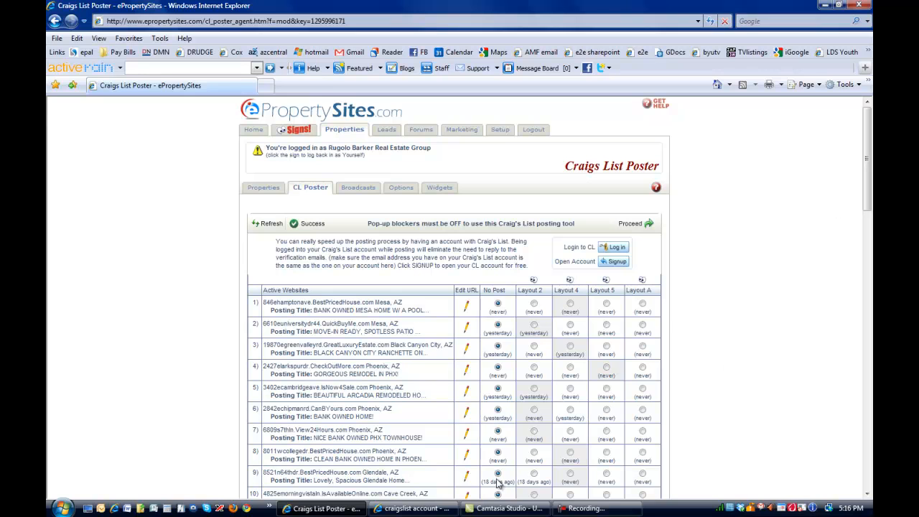
{"action": "mouse_move", "coordinate": [514, 325]}
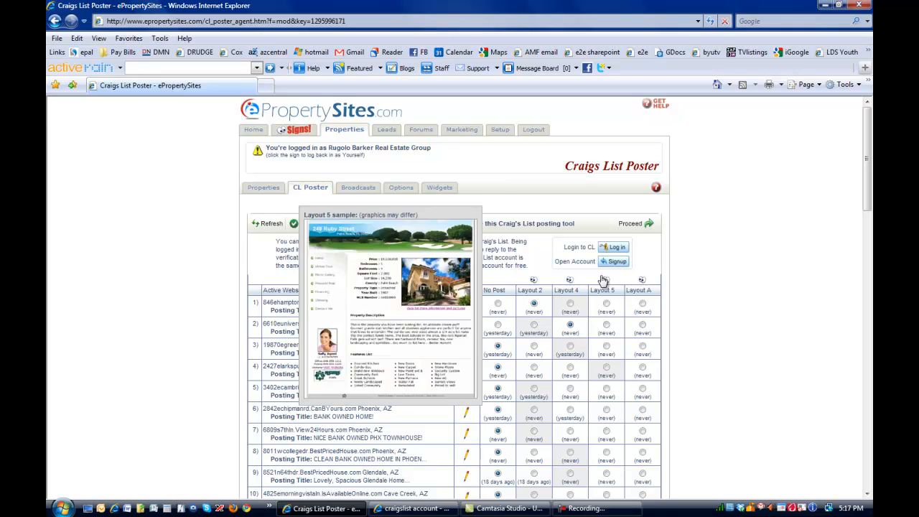
Proceed with the chosen listings and submit the prefilled Bank Owned Mesa Home posting form
{"action": "left_click", "coordinate": [631, 224]}
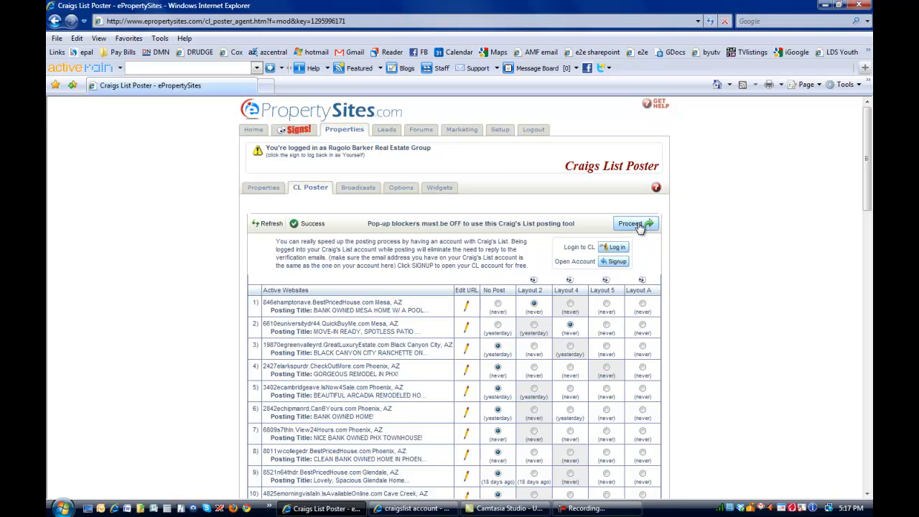
{"action": "left_click", "coordinate": [633, 224]}
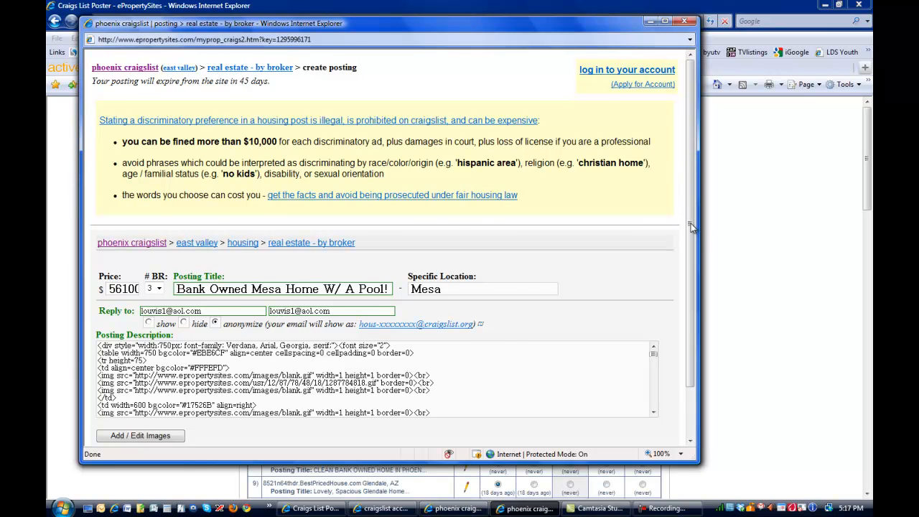
{"action": "scroll", "scroll_direction": "down", "scroll_amount": 3}
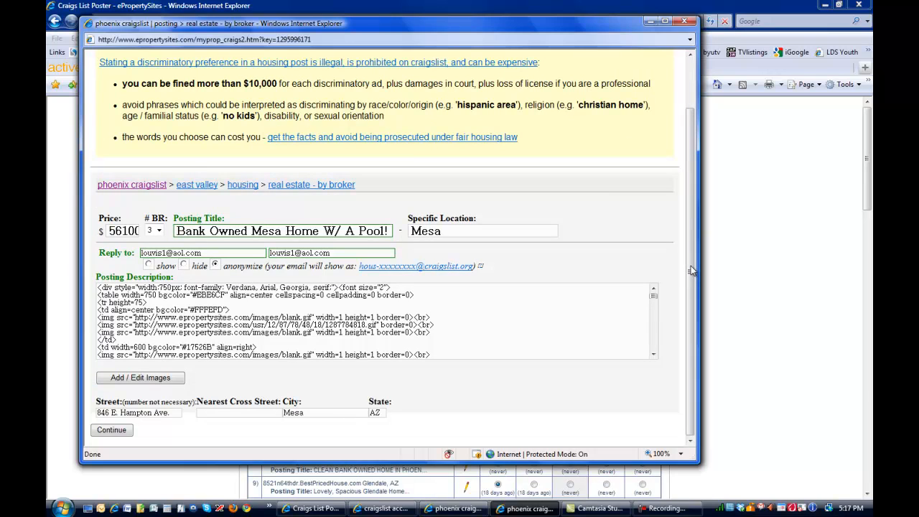
{"action": "mouse_move", "coordinate": [584, 237]}
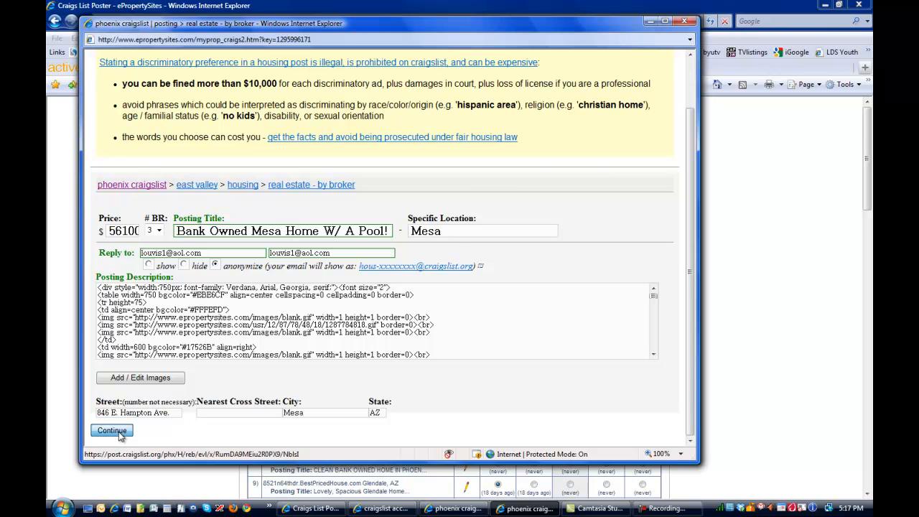
{"action": "left_click", "coordinate": [112, 431]}
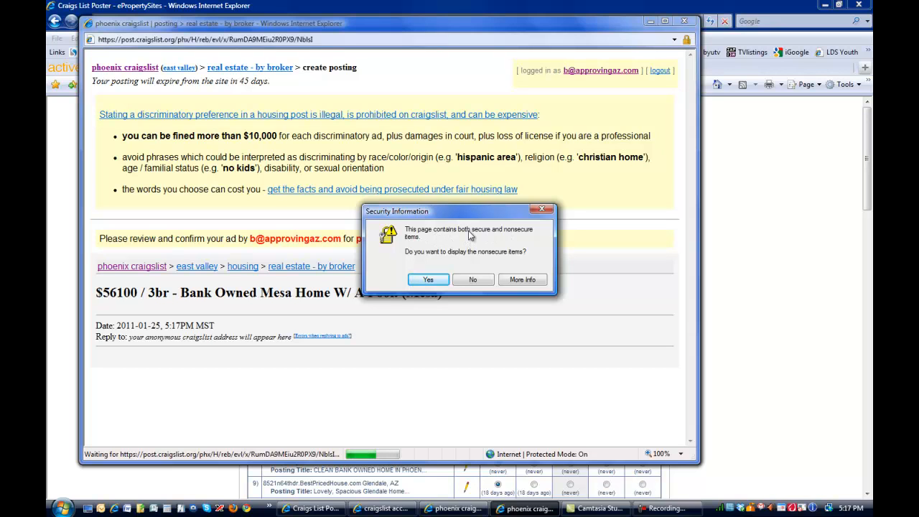
{"action": "mouse_move", "coordinate": [479, 260]}
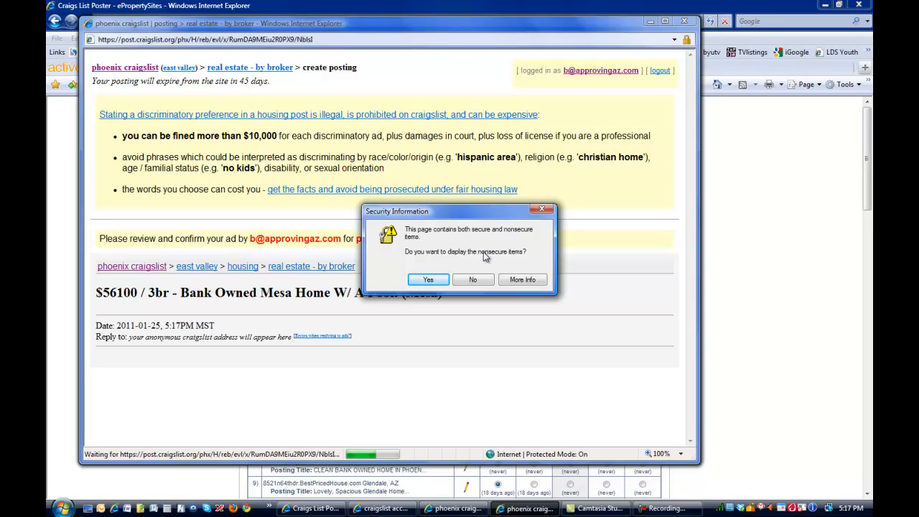
Allow all page content and review the $56100 Bank Owned Mesa Home ad preview
{"action": "left_click", "coordinate": [428, 279]}
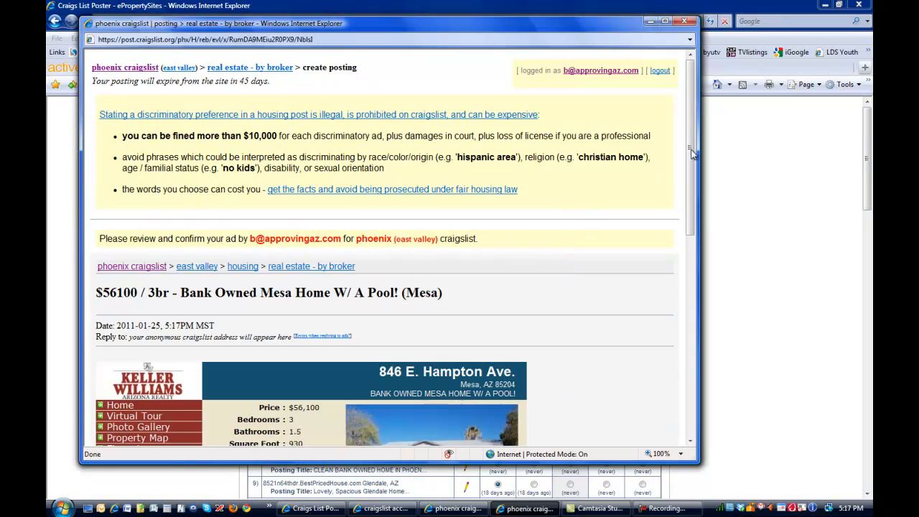
{"action": "scroll", "scroll_direction": "down", "scroll_amount": 3}
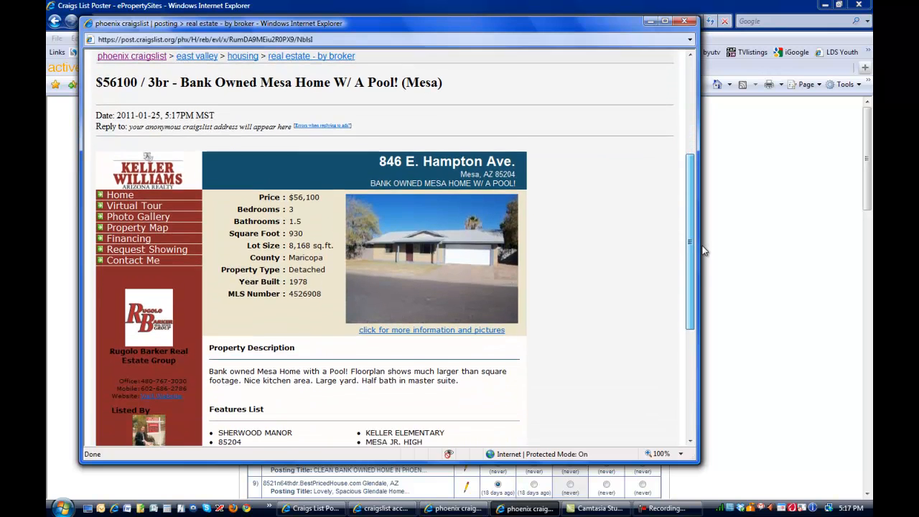
{"action": "scroll", "scroll_direction": "down", "scroll_amount": 3}
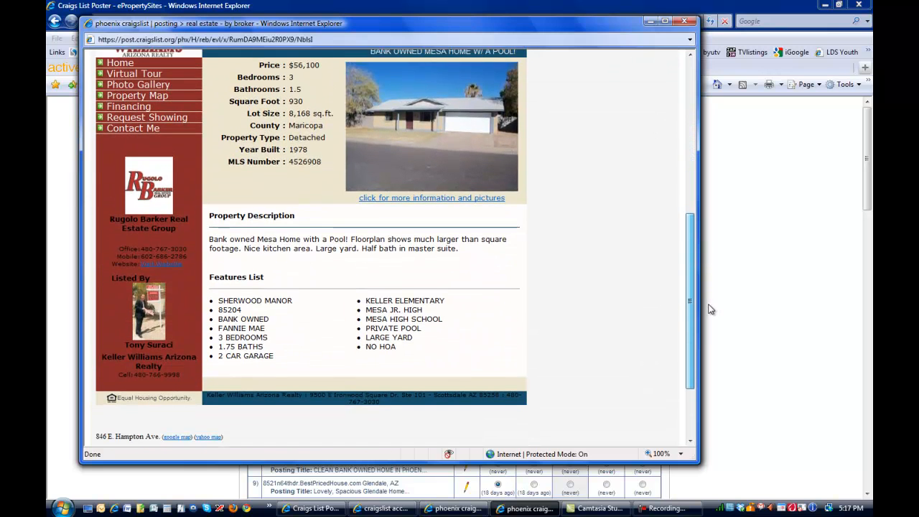
{"action": "scroll", "scroll_direction": "down", "scroll_amount": 3}
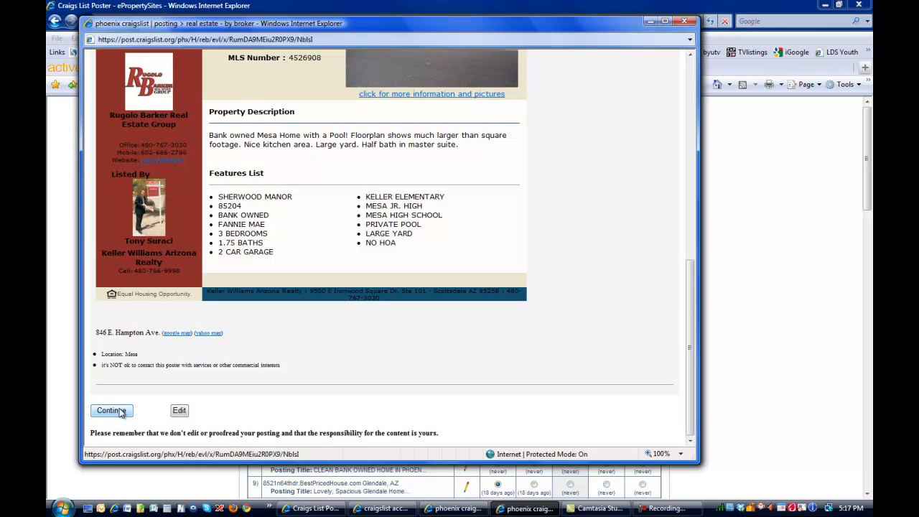
Accept the reviewed ad, enter the verification words and reach the thank-you page
{"action": "left_click", "coordinate": [112, 410]}
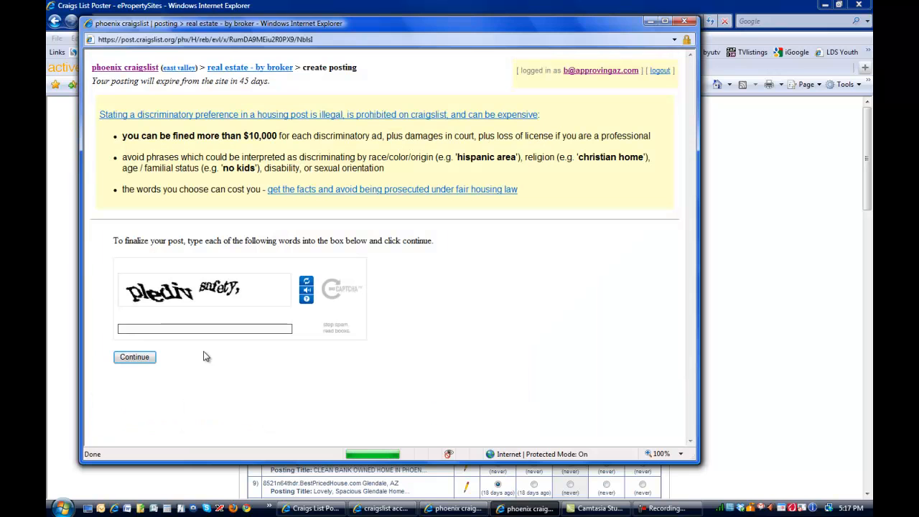
{"action": "mouse_move", "coordinate": [181, 317]}
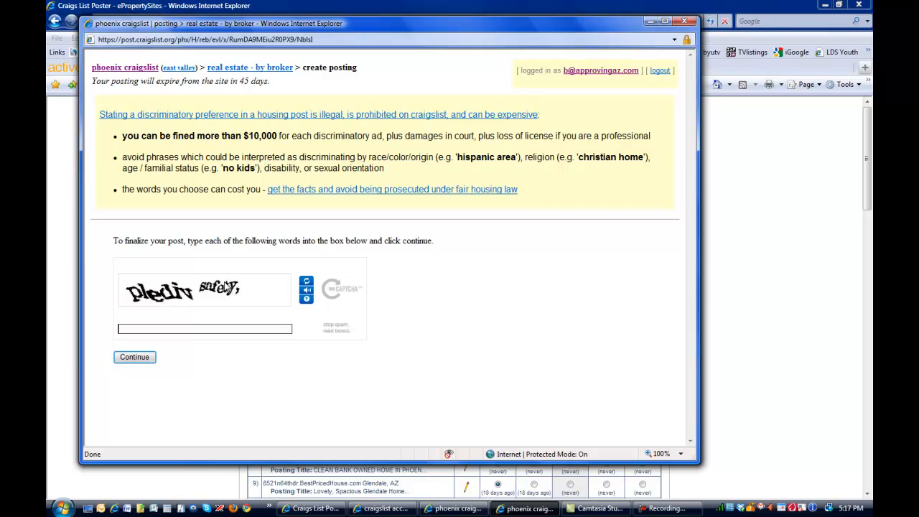
{"action": "mouse_move", "coordinate": [307, 282]}
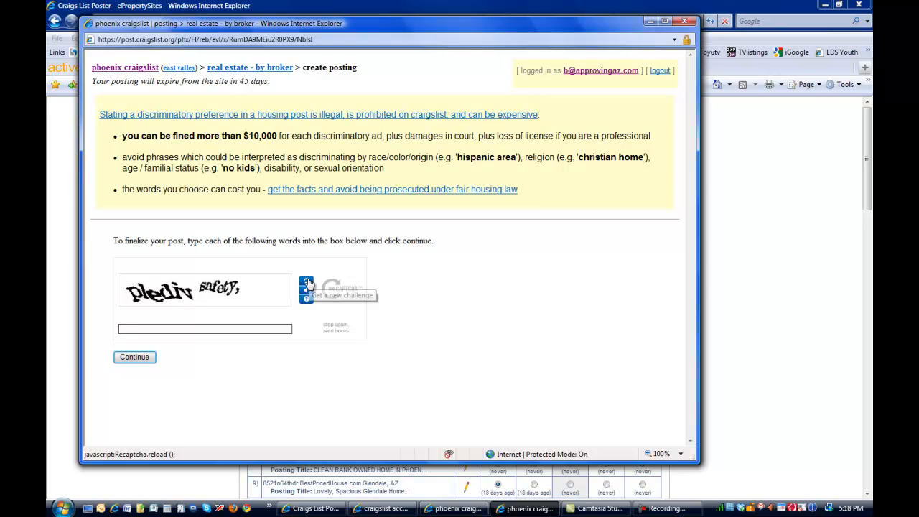
{"action": "mouse_move", "coordinate": [307, 284]}
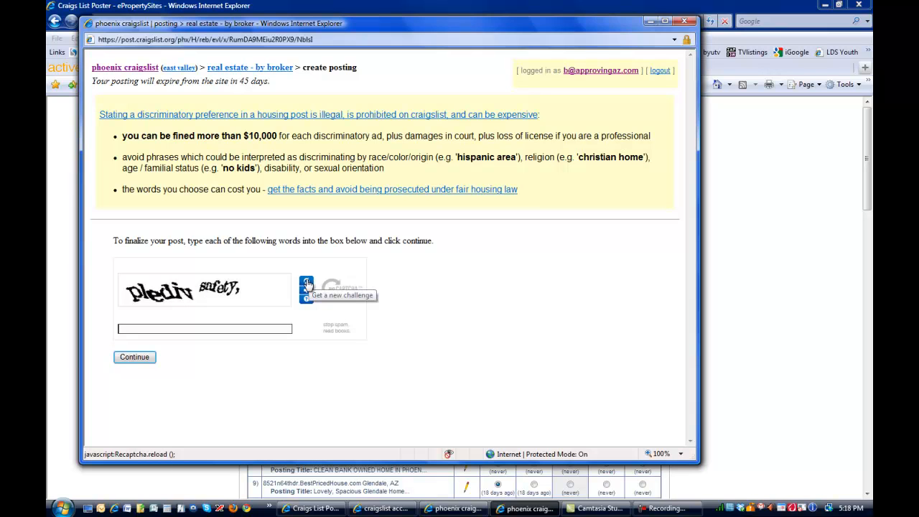
{"action": "left_click", "coordinate": [308, 282]}
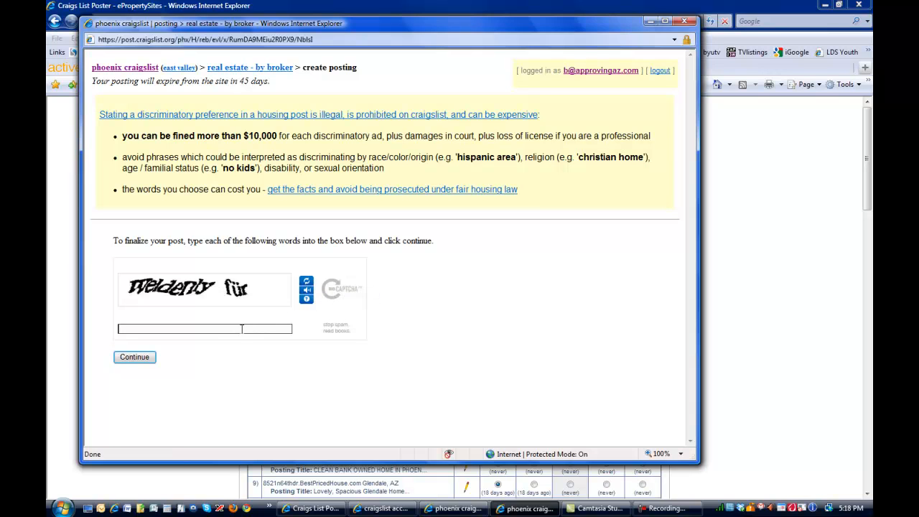
{"action": "type", "text": "wei"}
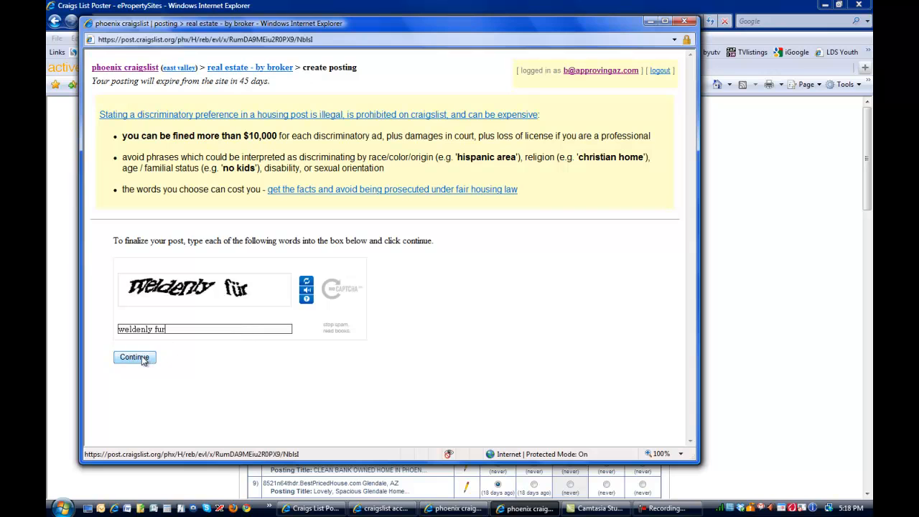
{"action": "left_click", "coordinate": [135, 356]}
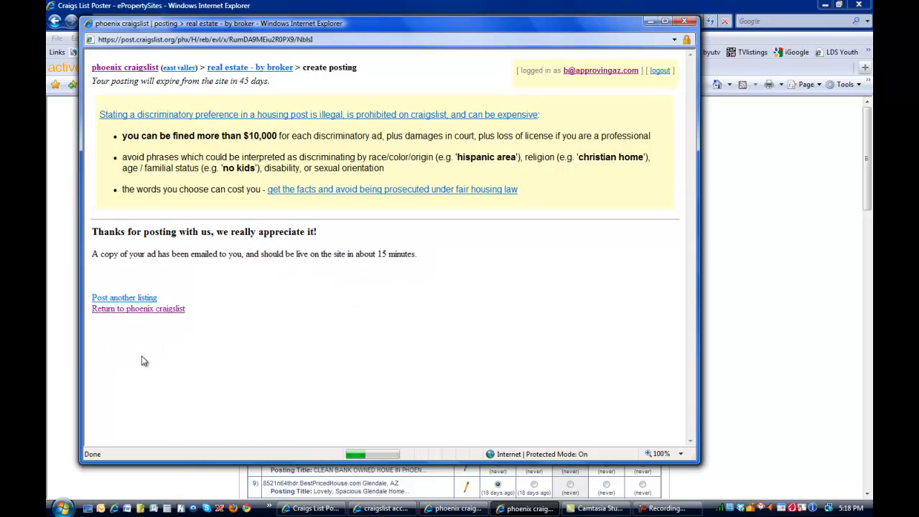
{"action": "mouse_move", "coordinate": [190, 325]}
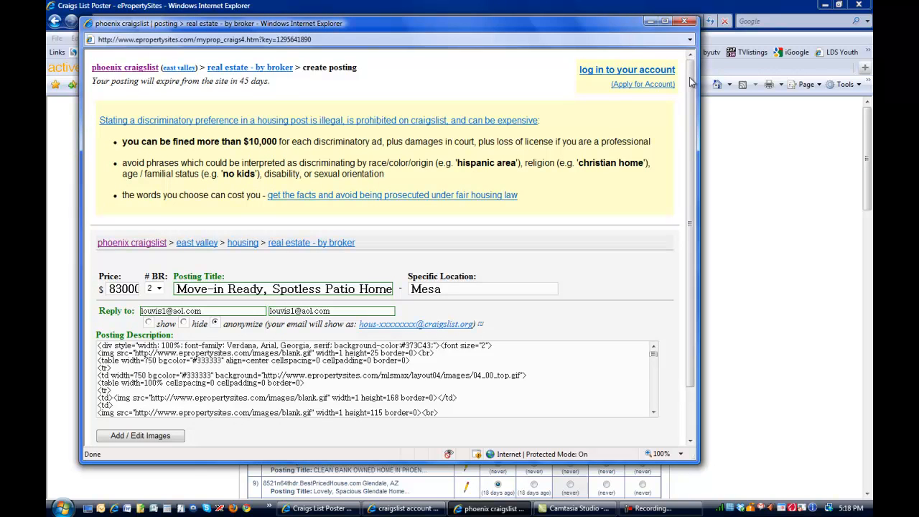
Submit the prefilled $83000 Spotless Patio Home posting, declining nonsecure page items
{"action": "scroll", "scroll_direction": "down", "scroll_amount": 3}
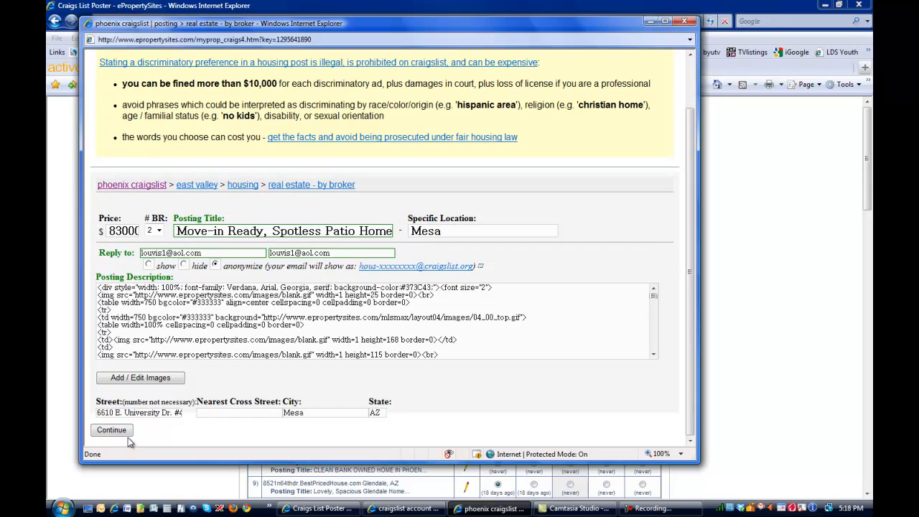
{"action": "left_click", "coordinate": [112, 430]}
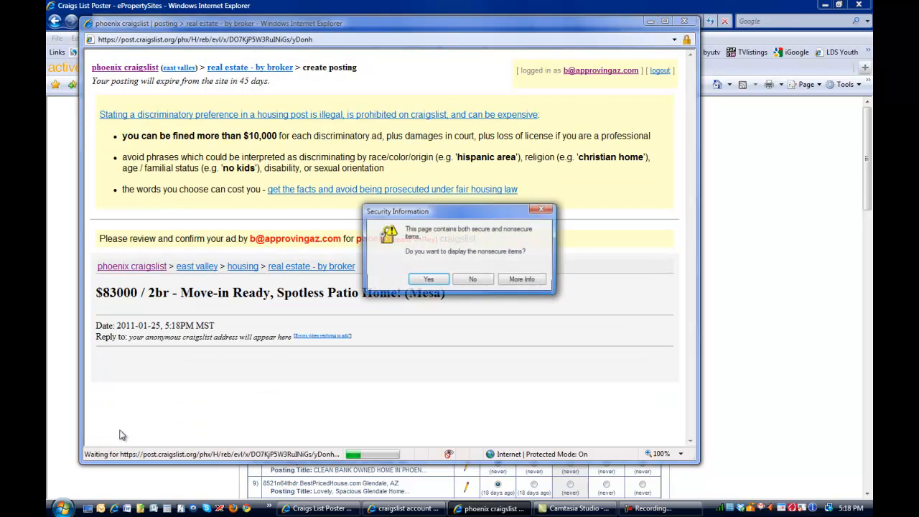
{"action": "left_click", "coordinate": [473, 279]}
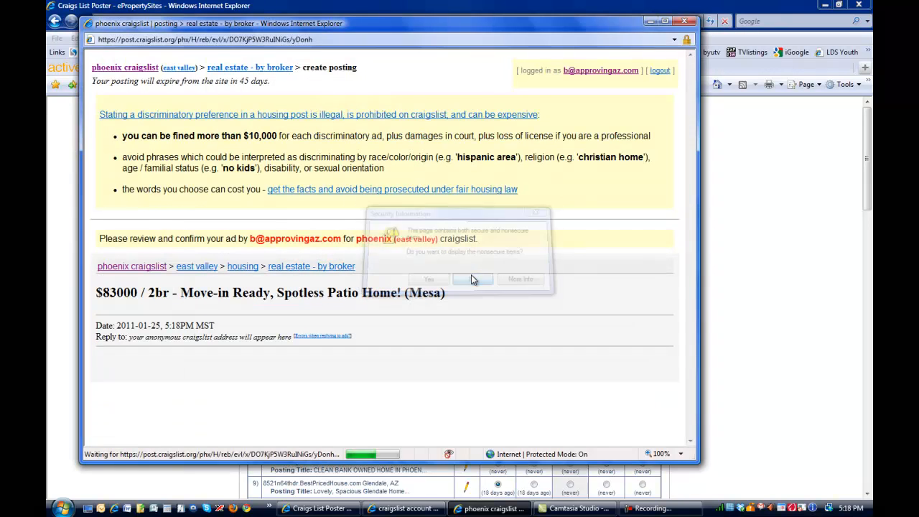
{"action": "left_click", "coordinate": [472, 279]}
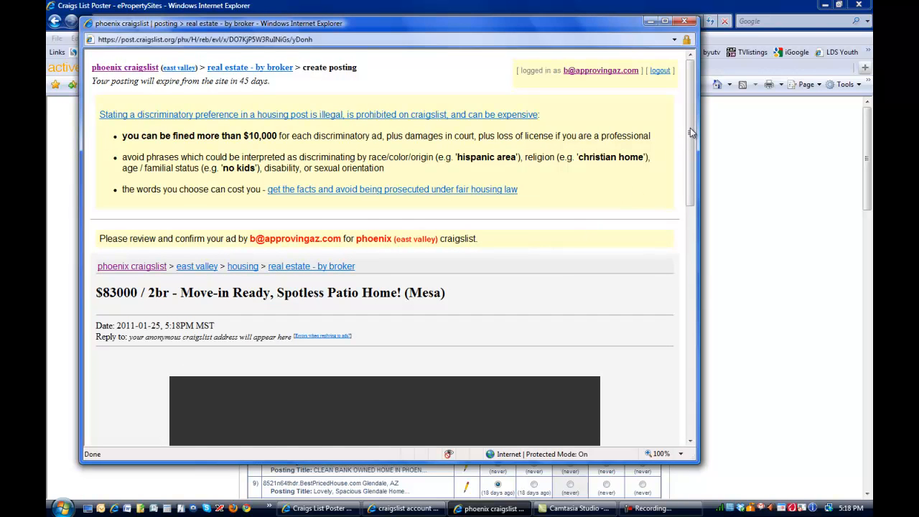
Review the full patio home ad preview and approve it with Continue
{"action": "scroll", "scroll_direction": "down", "scroll_amount": 3}
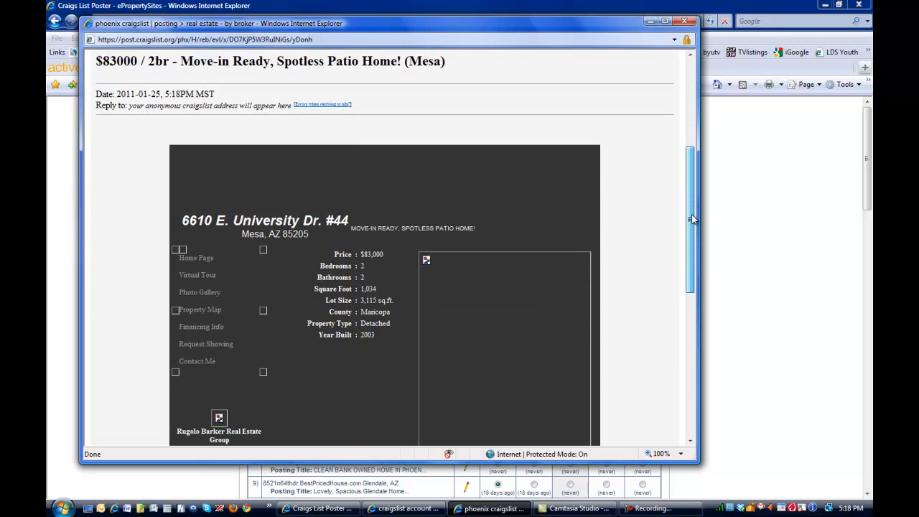
{"action": "scroll", "scroll_direction": "down", "scroll_amount": 3}
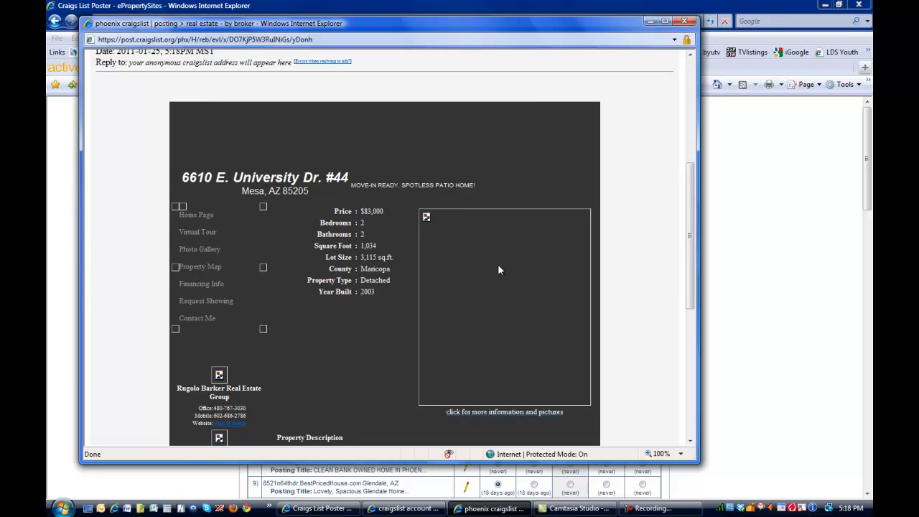
{"action": "scroll", "scroll_direction": "down", "scroll_amount": 3}
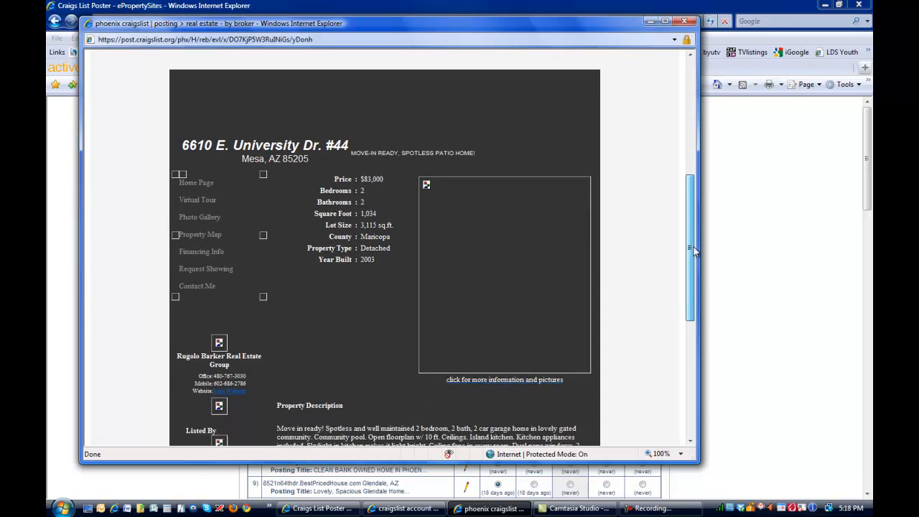
{"action": "scroll", "scroll_direction": "down", "scroll_amount": 3}
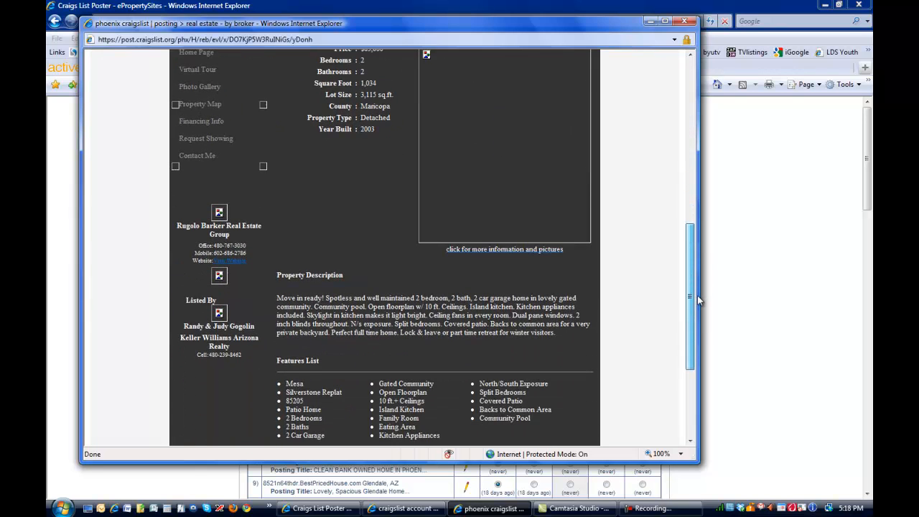
{"action": "scroll", "scroll_direction": "down", "scroll_amount": 3}
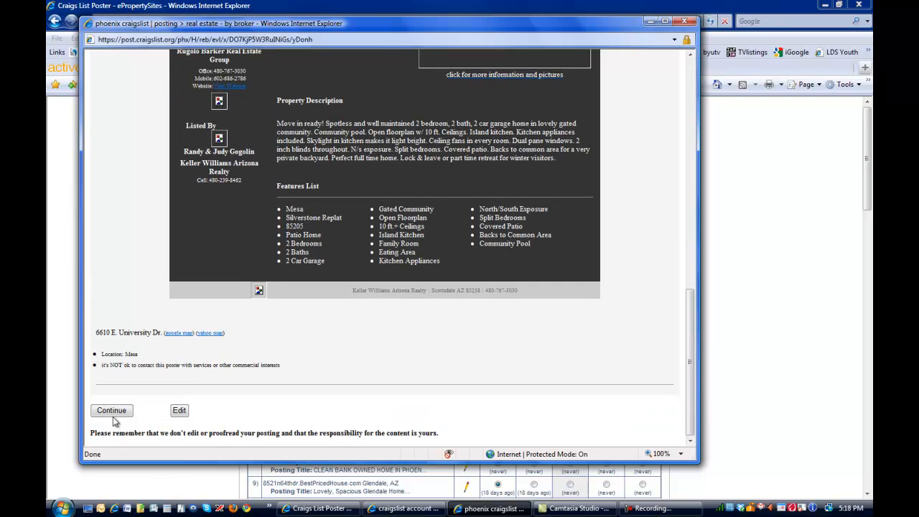
{"action": "left_click", "coordinate": [112, 410]}
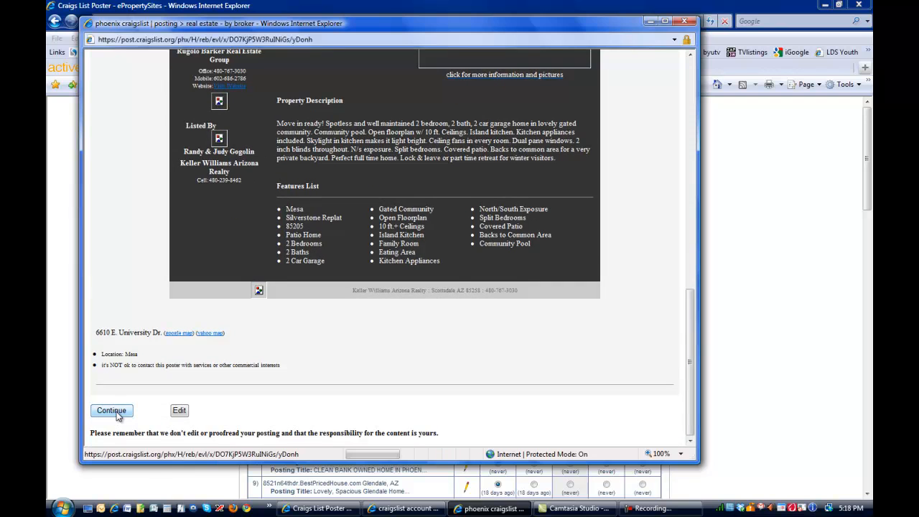
Enter the verification words 'covers brob', finish posting, and close the posting window
{"action": "left_click", "coordinate": [112, 411]}
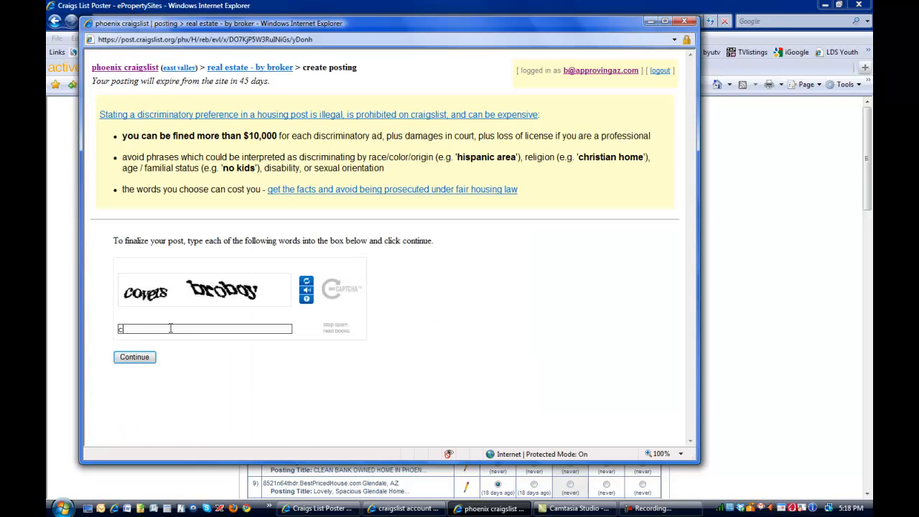
{"action": "type", "text": "covers broboy"}
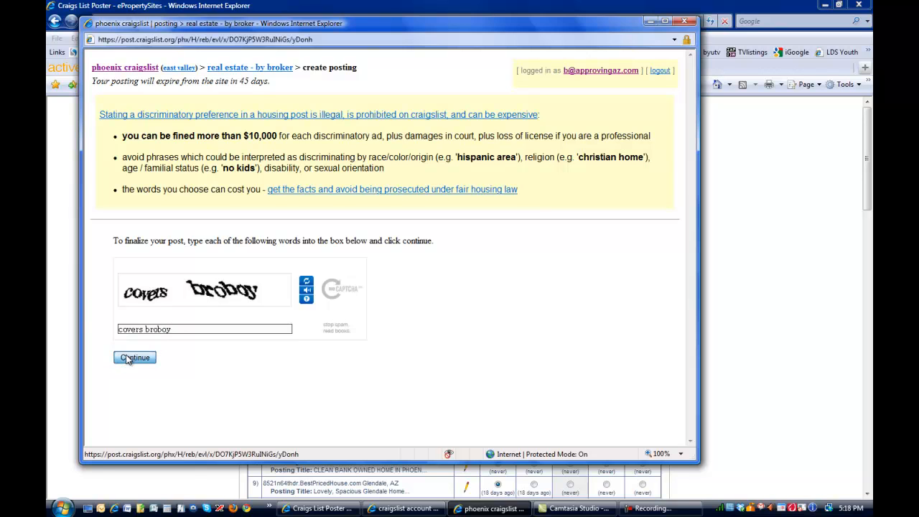
{"action": "left_click", "coordinate": [135, 357]}
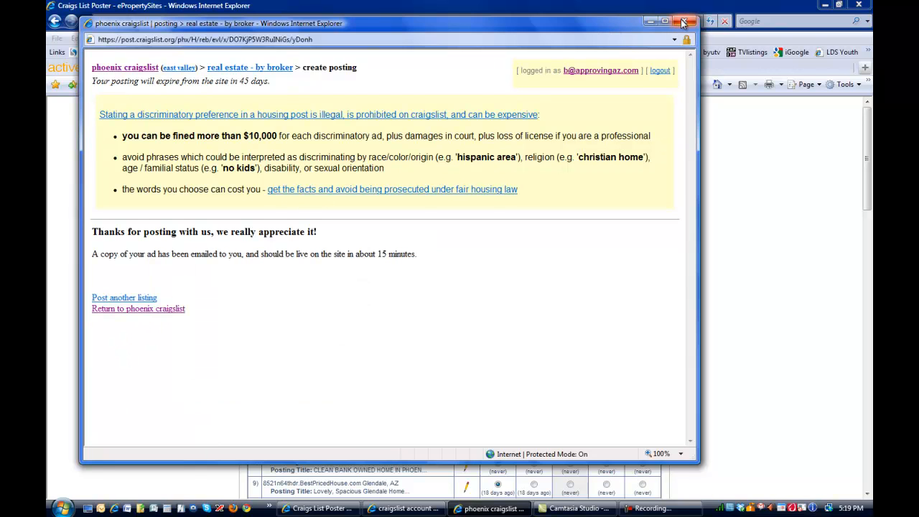
{"action": "mouse_move", "coordinate": [684, 21]}
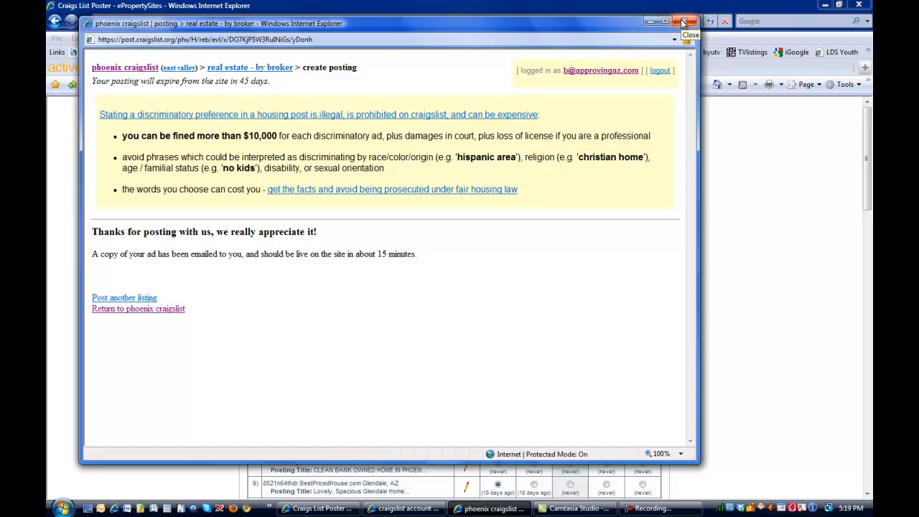
{"action": "left_click", "coordinate": [684, 23]}
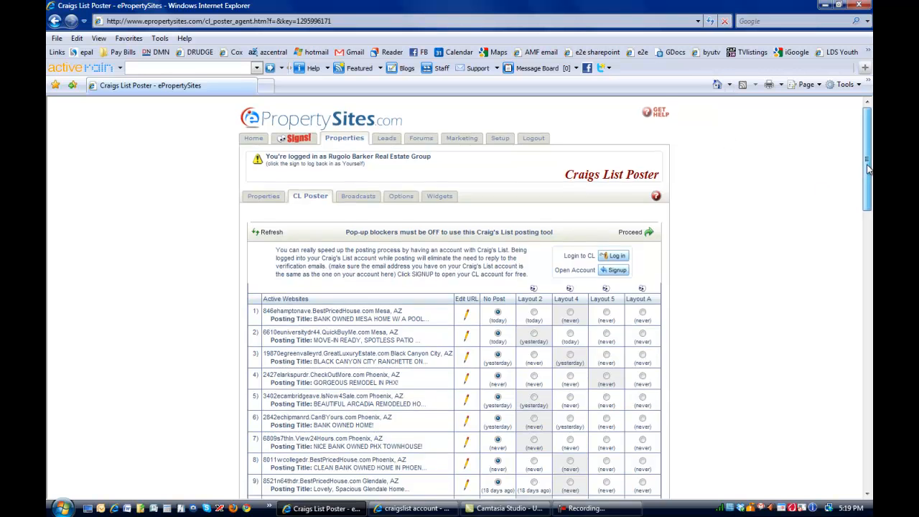
{"action": "scroll", "scroll_direction": "down", "scroll_amount": 3}
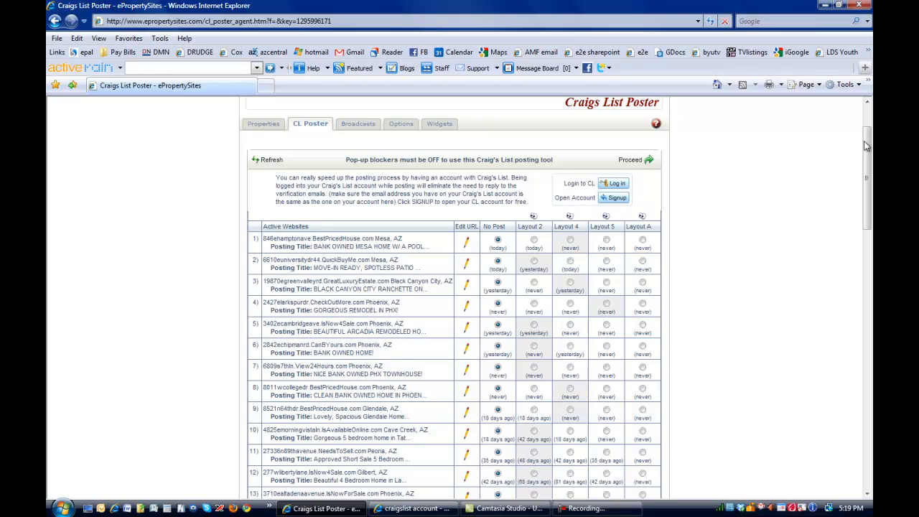
{"action": "scroll", "scroll_direction": "down", "scroll_amount": 3}
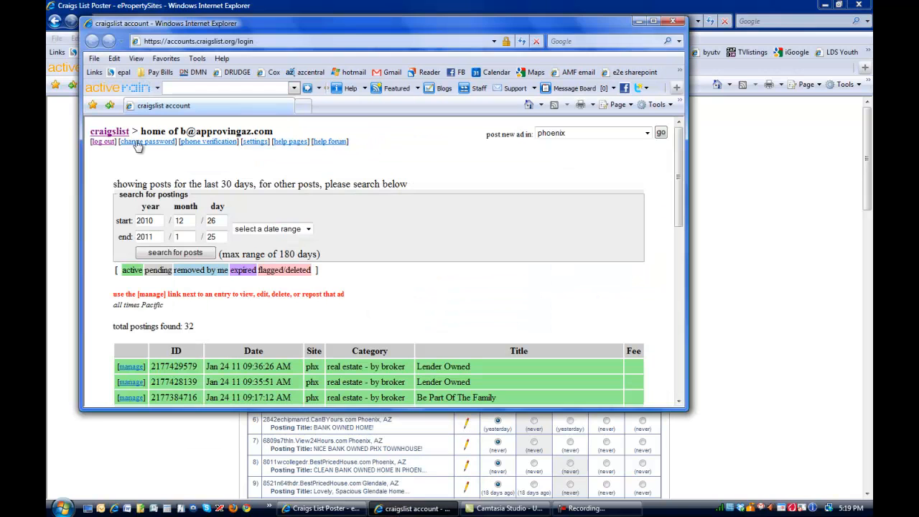
{"action": "mouse_move", "coordinate": [103, 147]}
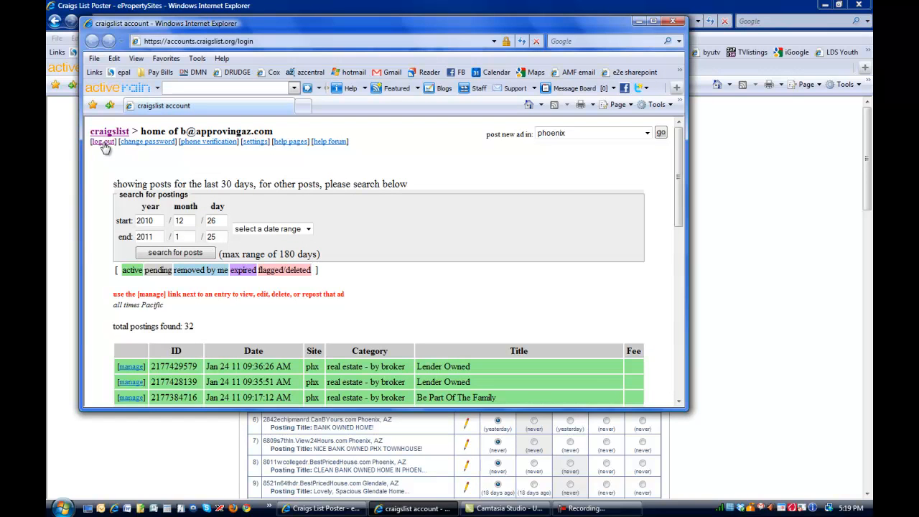
{"action": "mouse_move", "coordinate": [138, 117]}
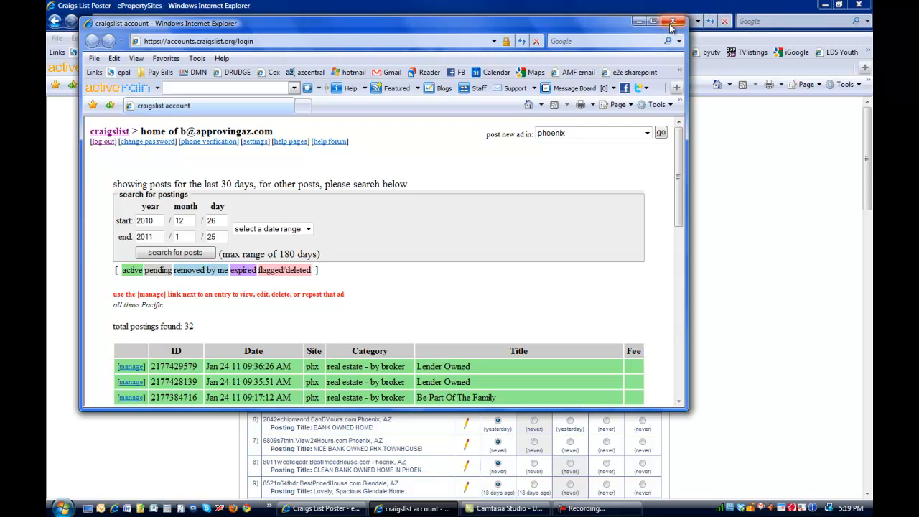
{"action": "left_click", "coordinate": [675, 21]}
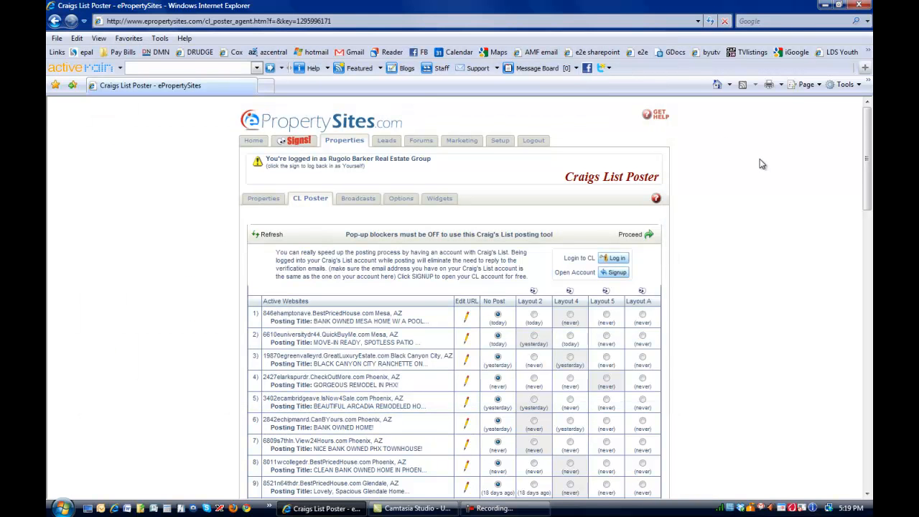
{"action": "scroll", "scroll_direction": "down", "scroll_amount": 3}
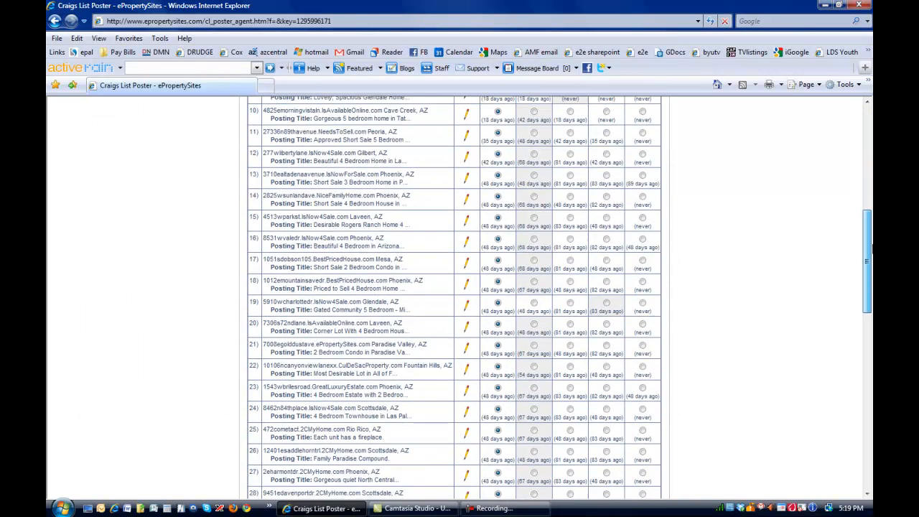
{"action": "scroll", "scroll_direction": "up", "scroll_amount": 3}
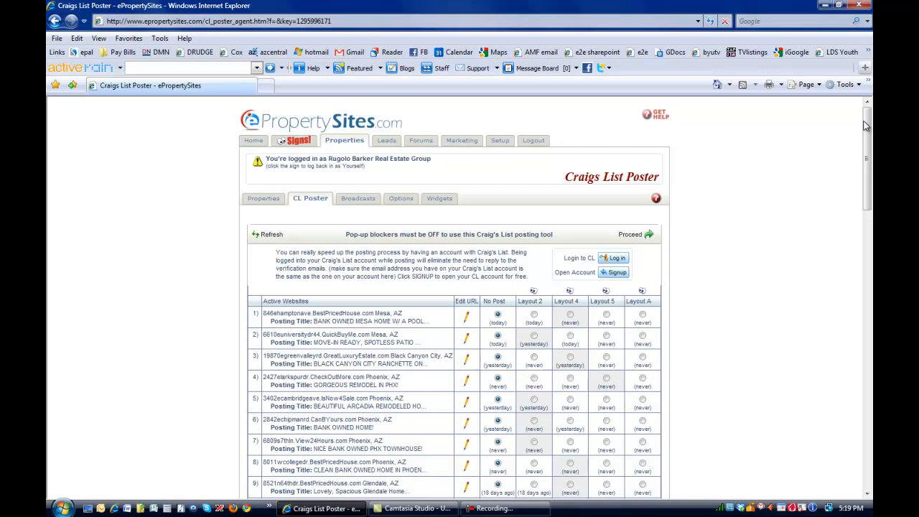